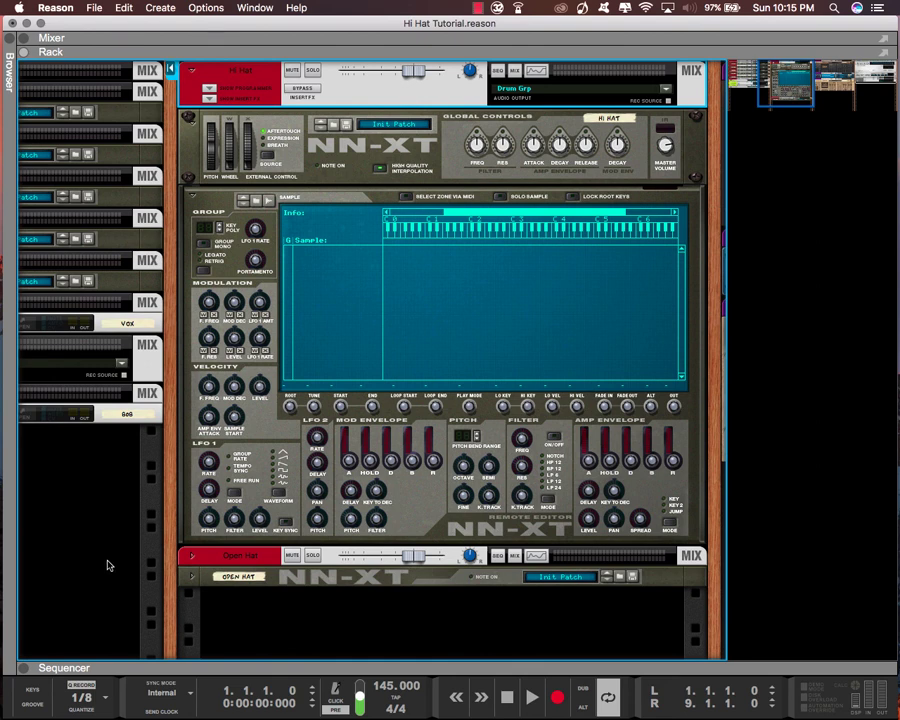
mouse_move(122, 362)
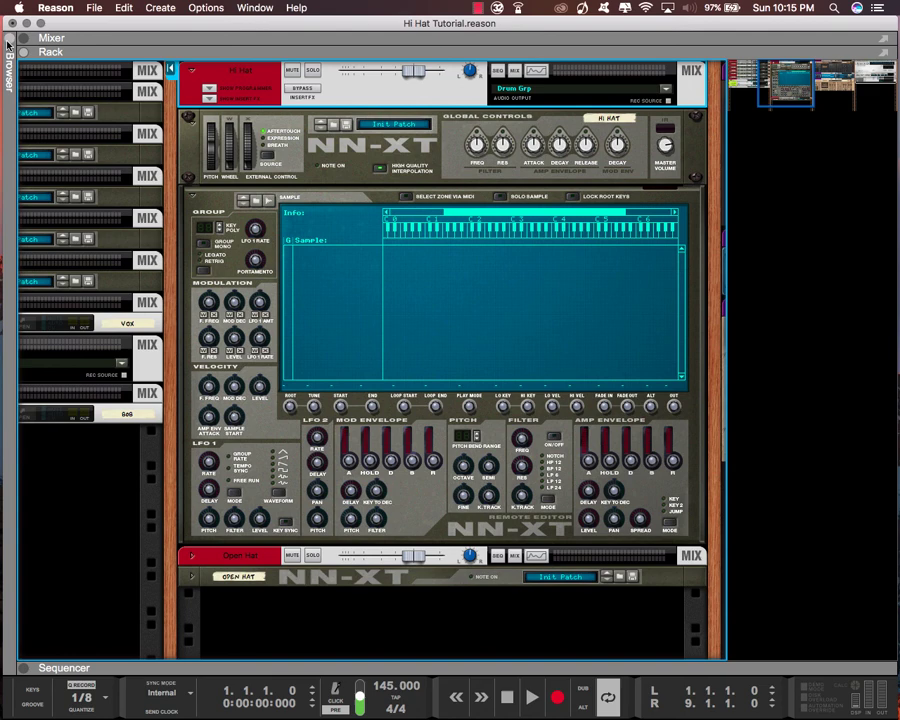
mouse_move(8, 55)
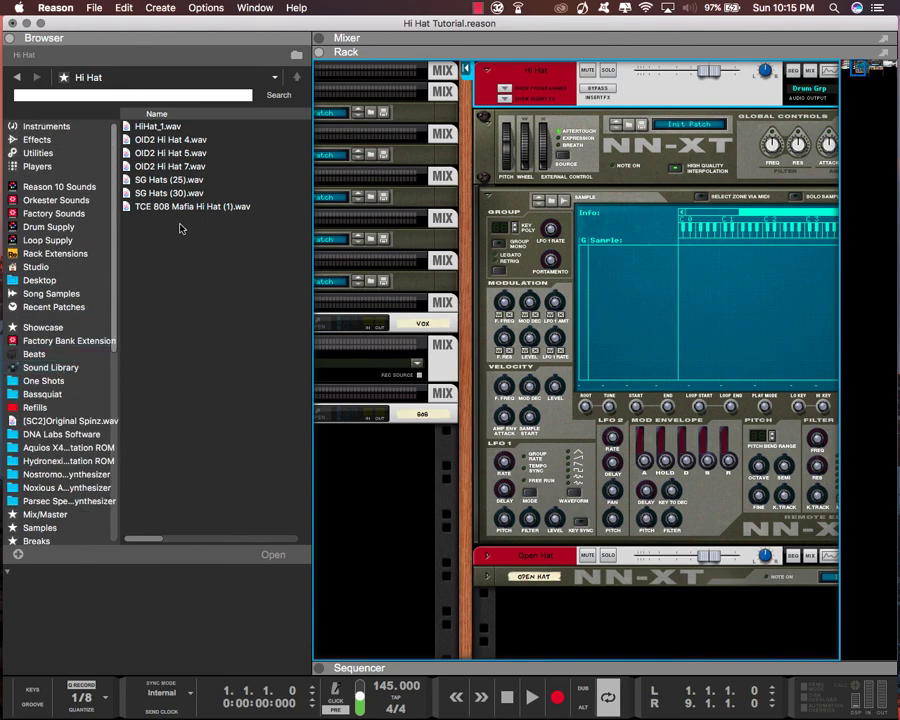
click(158, 126)
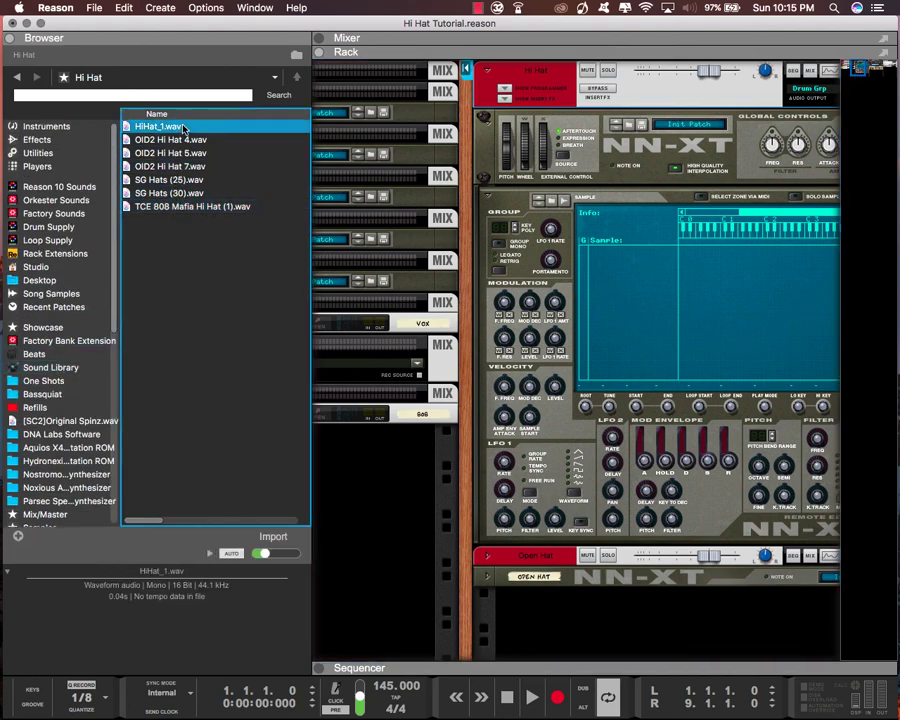
click(192, 206)
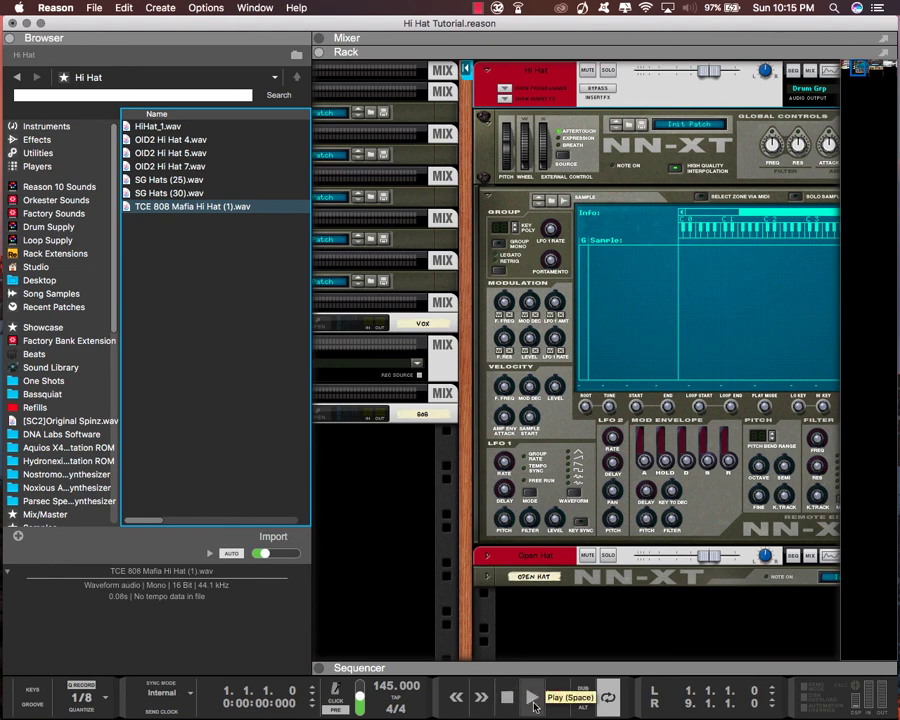
click(531, 697)
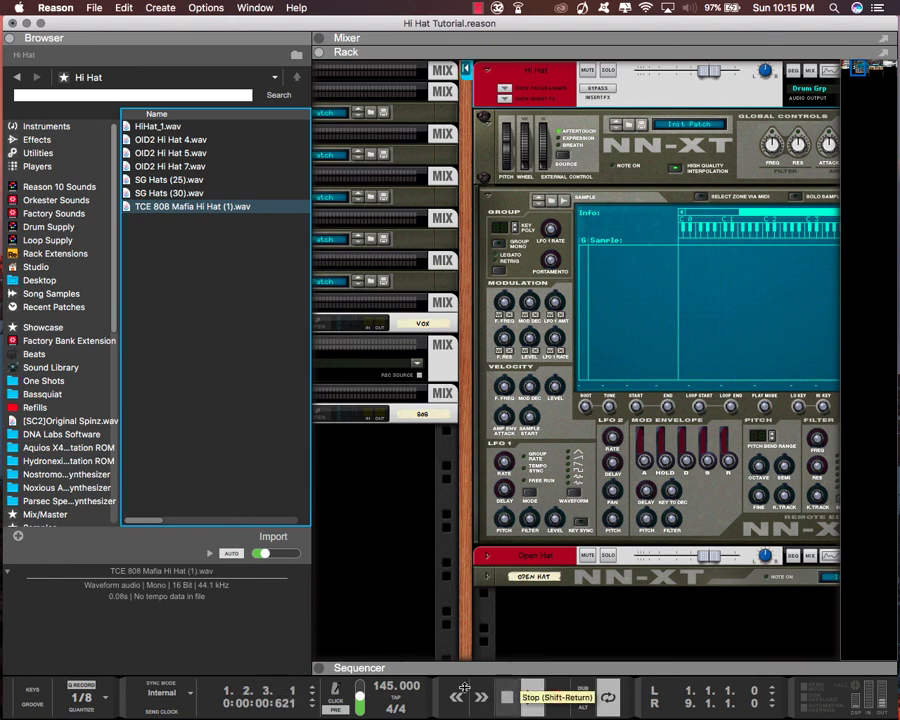
click(170, 139)
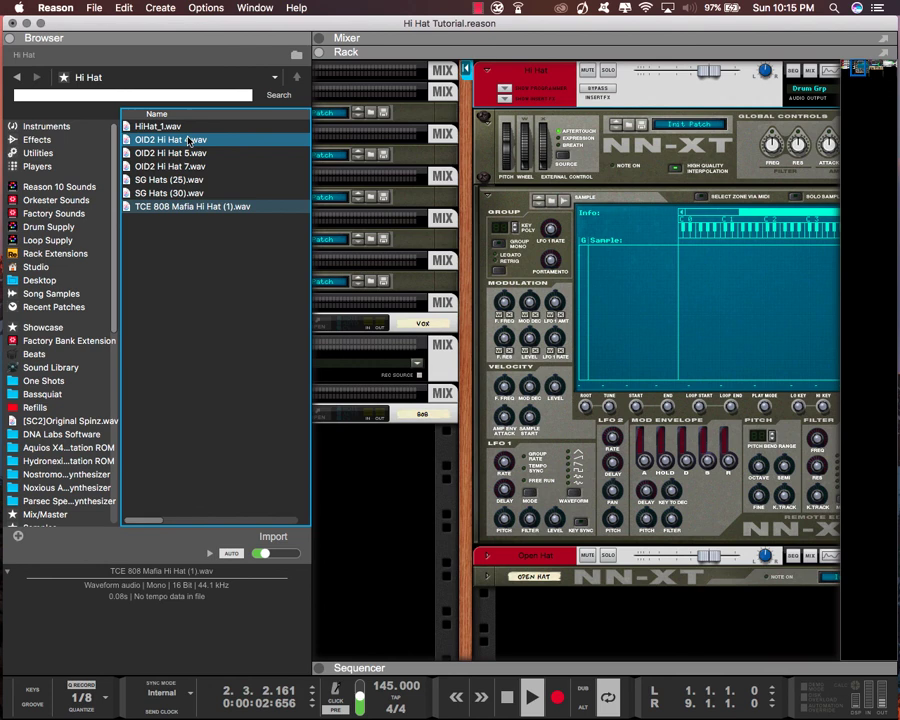
click(170, 166)
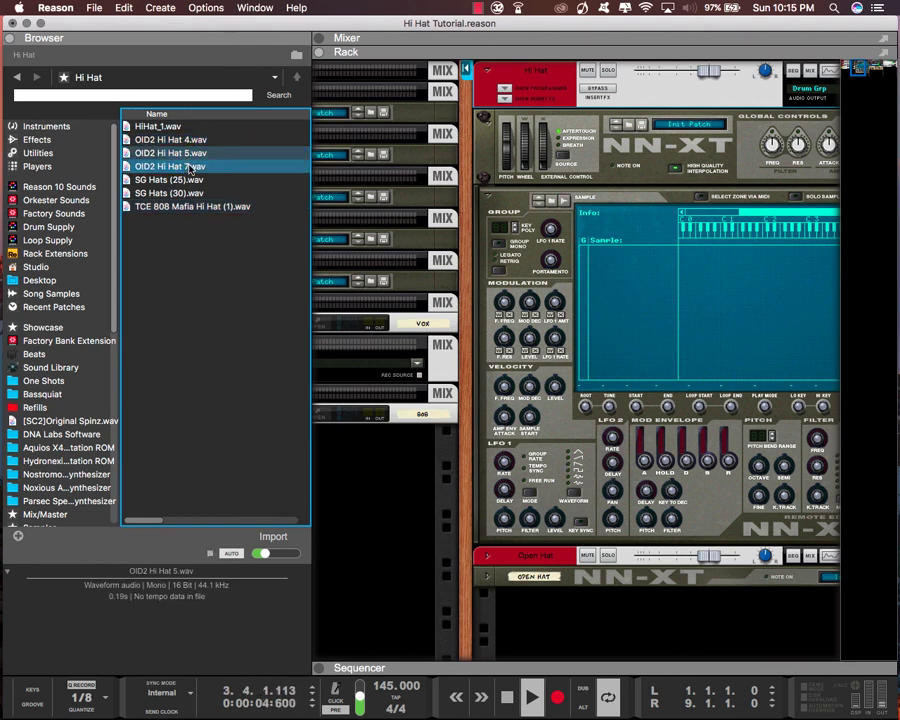
click(192, 206)
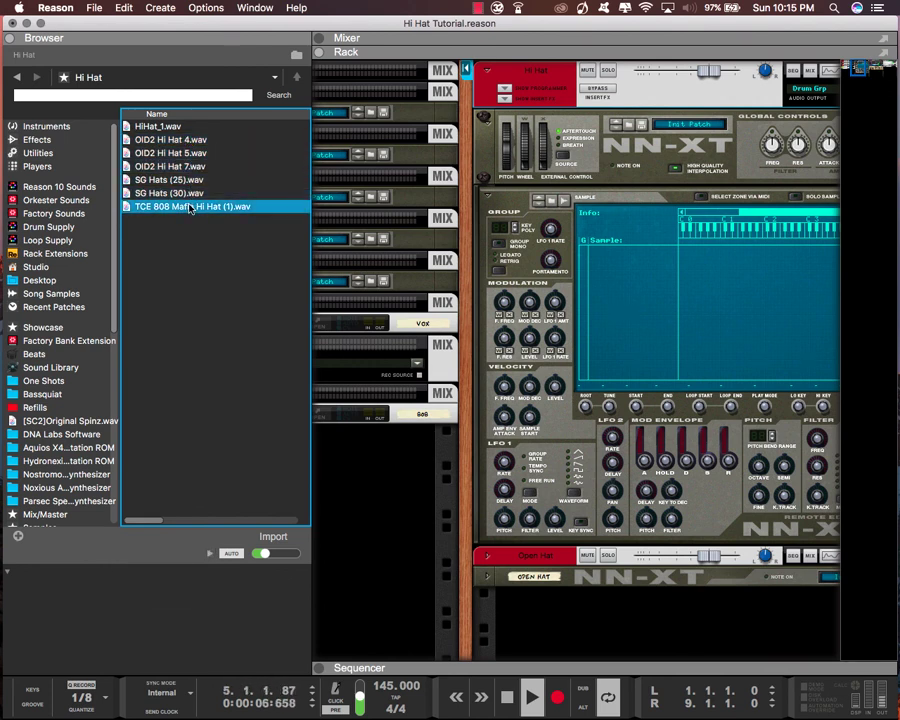
click(185, 193)
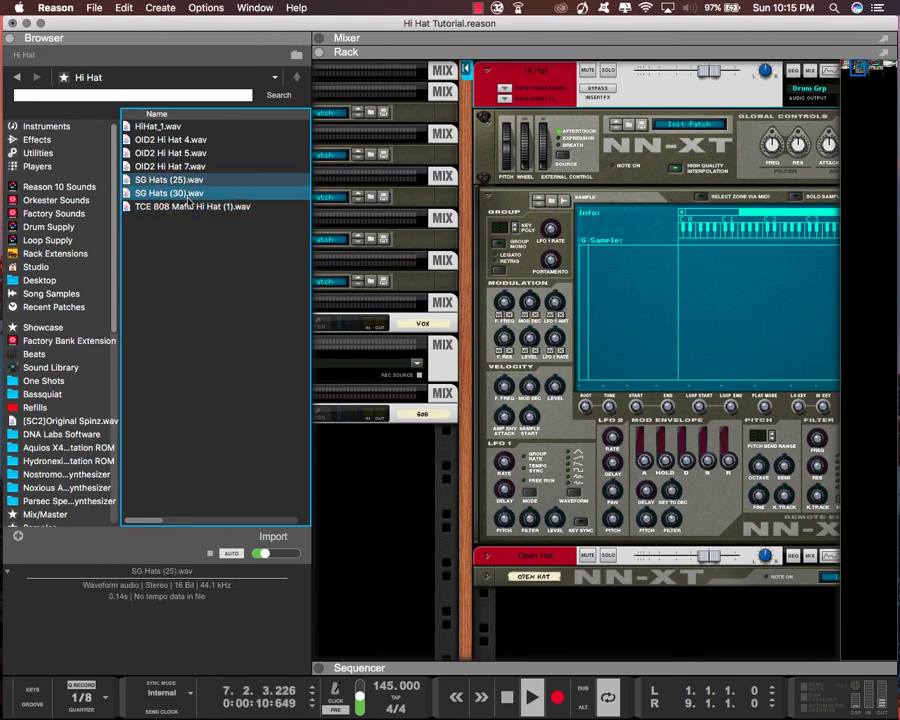
click(191, 206)
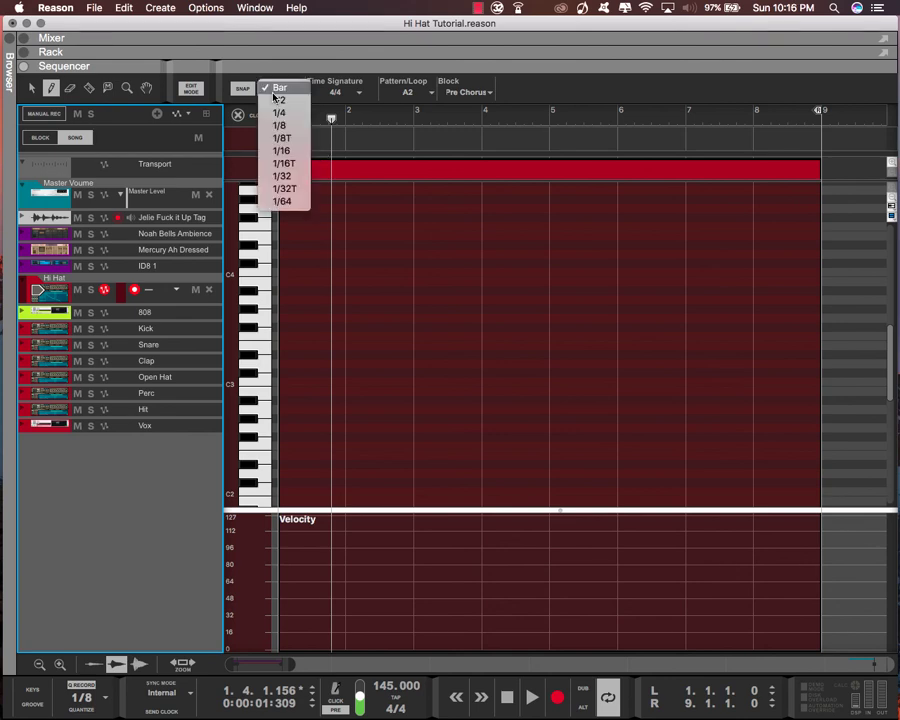
mouse_move(290, 112)
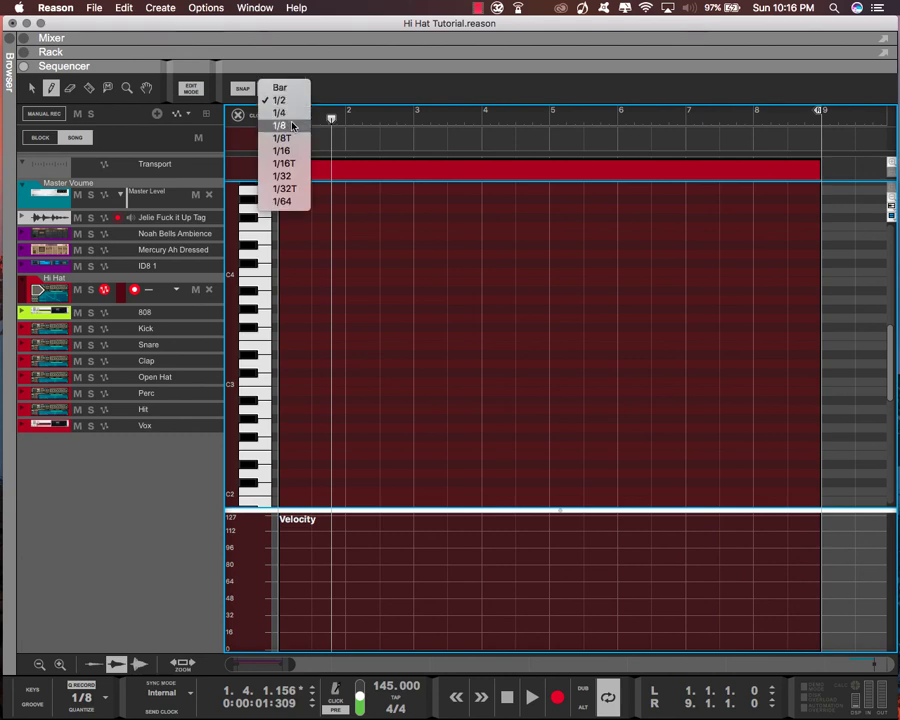
Set Snap to 1/8 for drawing the C3 hi-hat hits over bars 1–2.
click(281, 124)
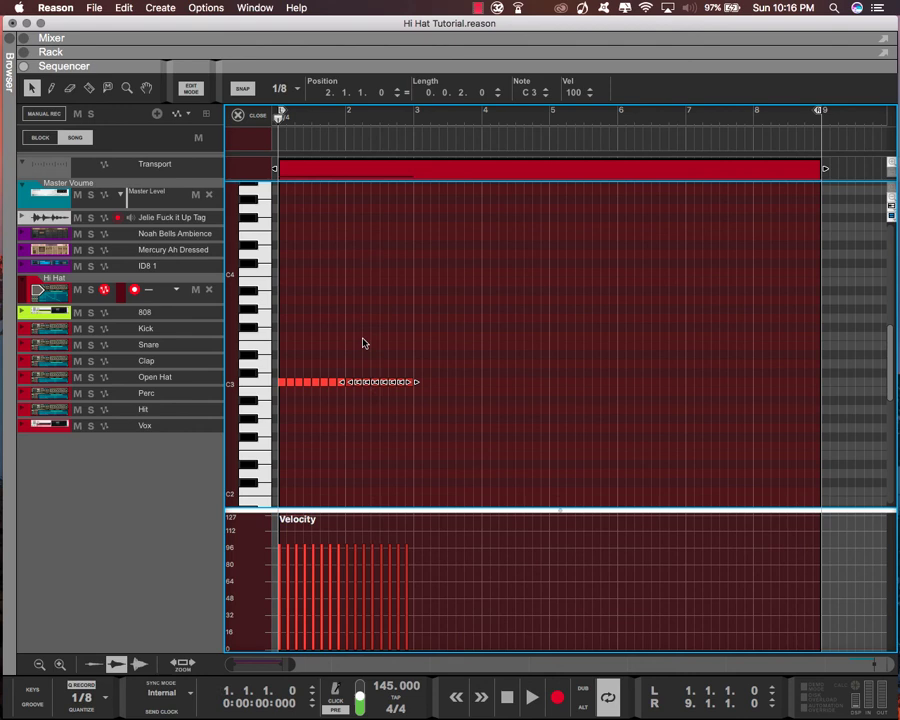
click(531, 697)
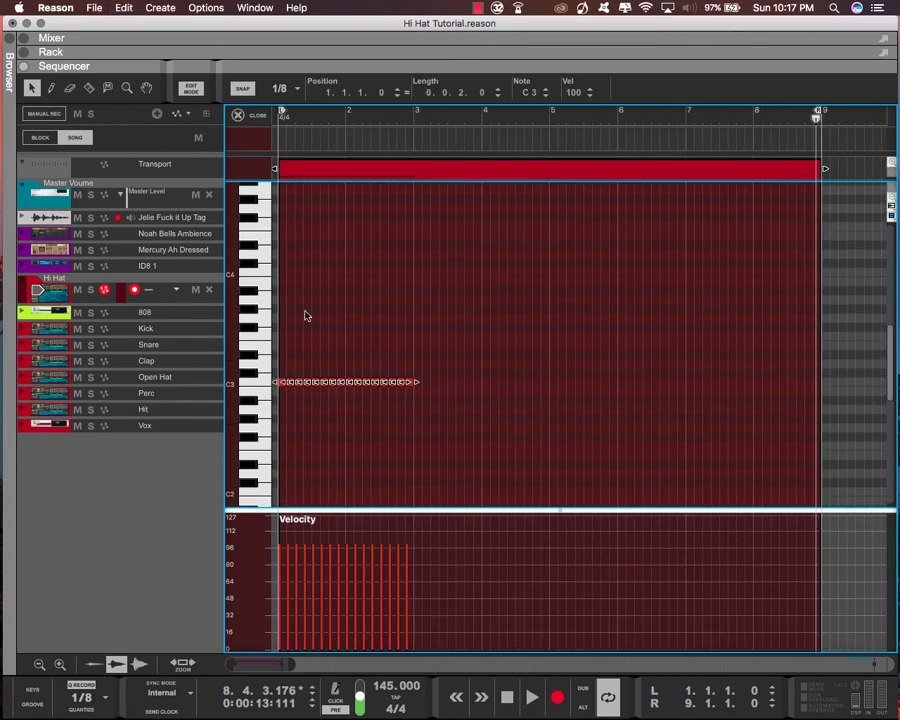
Set Snap to 1/8T and pencil in triplet C3 notes, including one near bar 2's end.
click(282, 88)
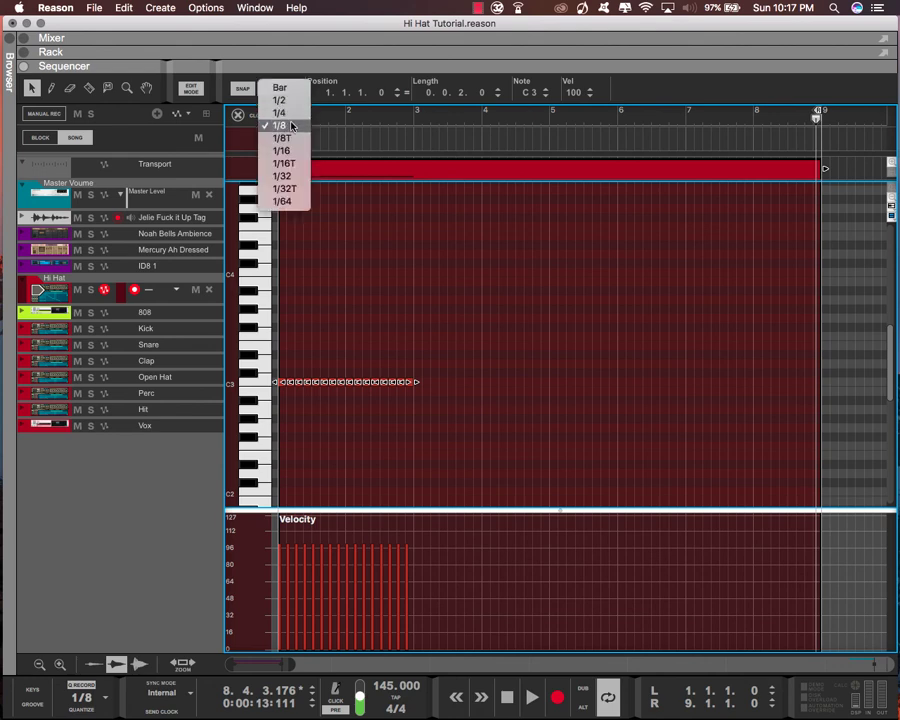
click(280, 125)
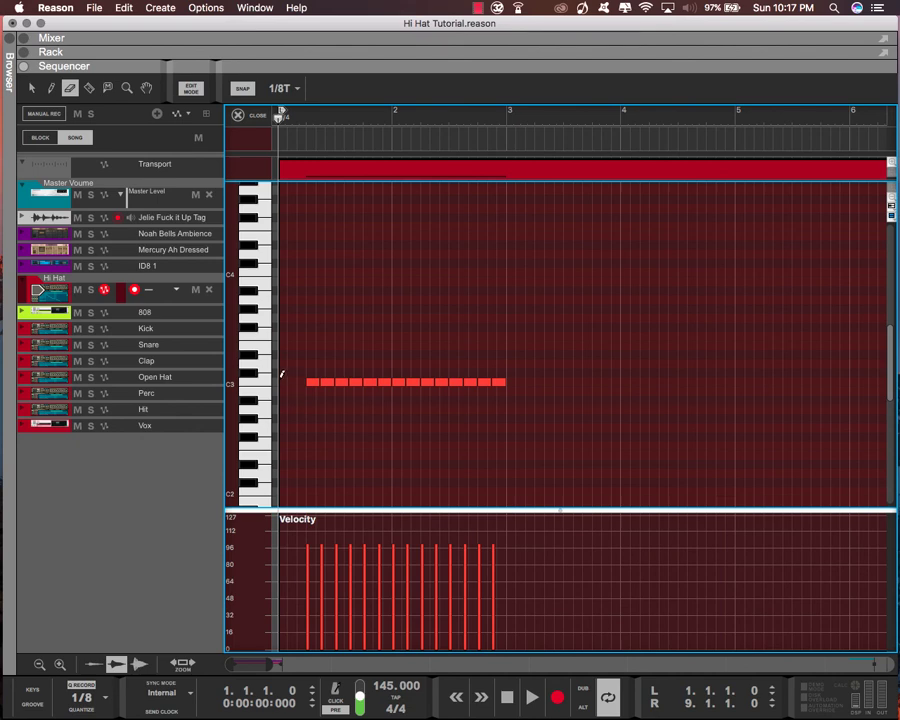
click(286, 382)
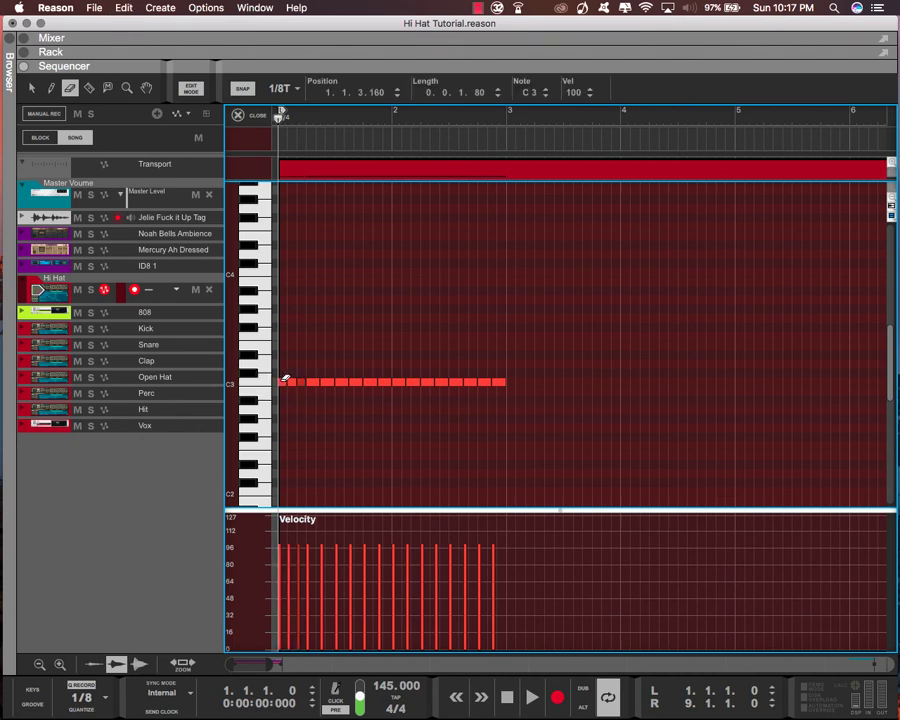
click(531, 697)
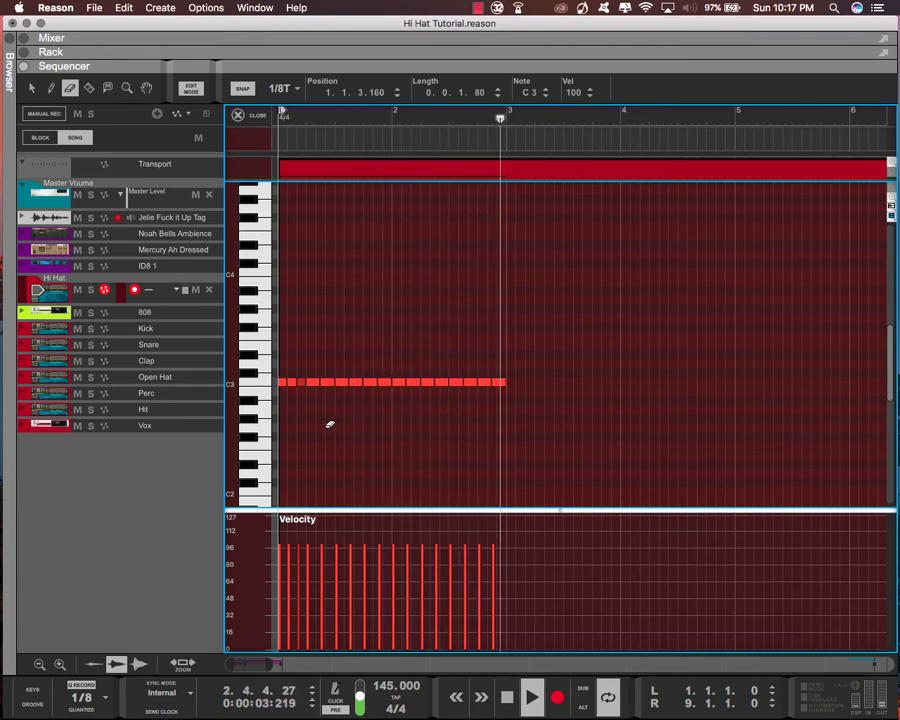
click(510, 380)
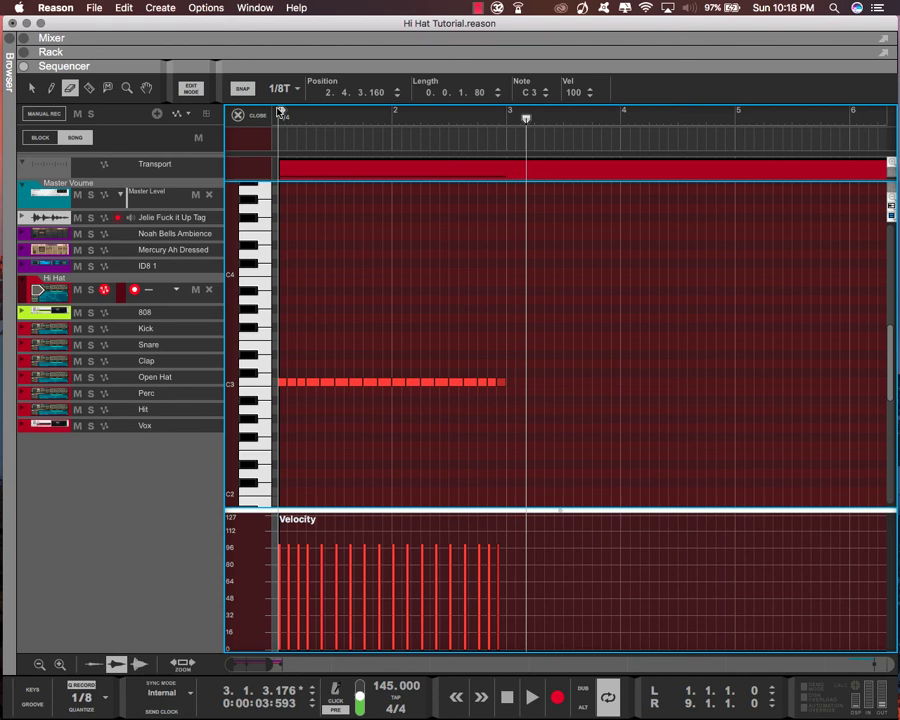
Set Snap to 1/16, fill bar 1's gap with sixteenth notes, then switch Snap to 1/16T.
click(283, 88)
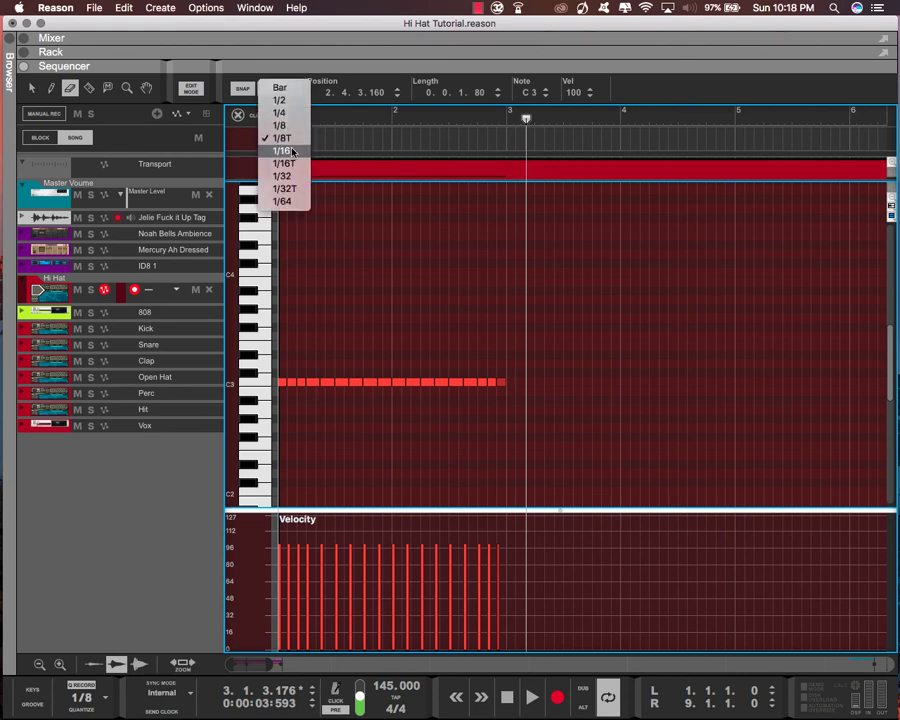
click(281, 151)
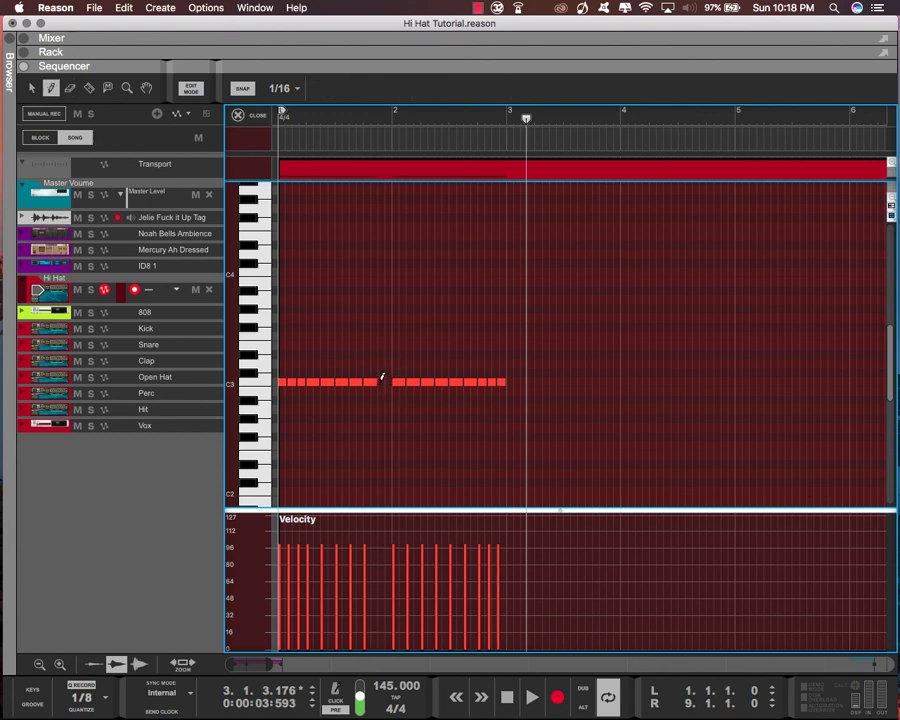
click(383, 382)
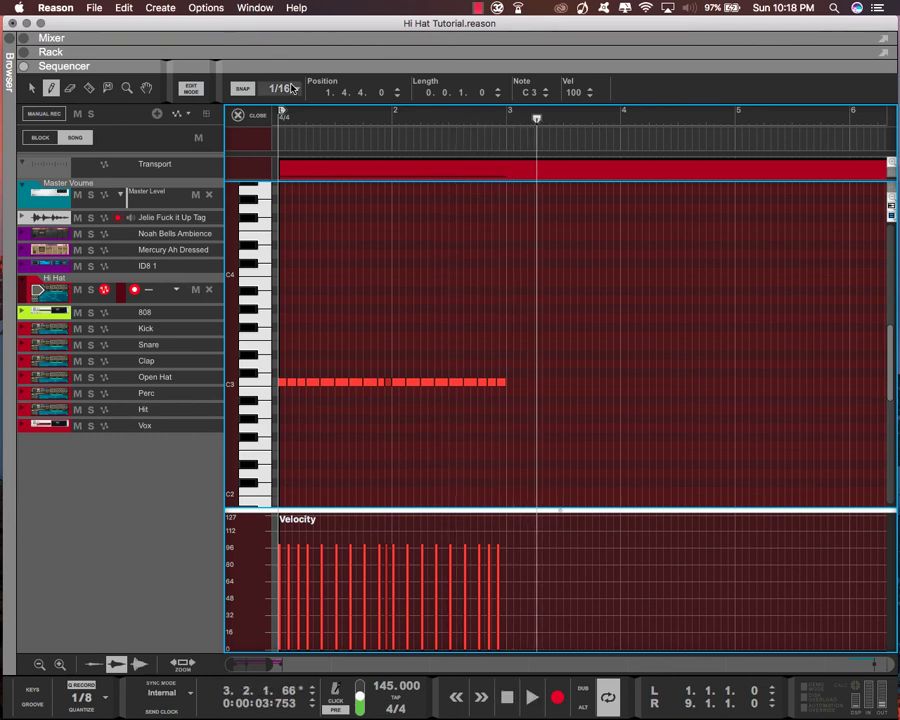
click(280, 88)
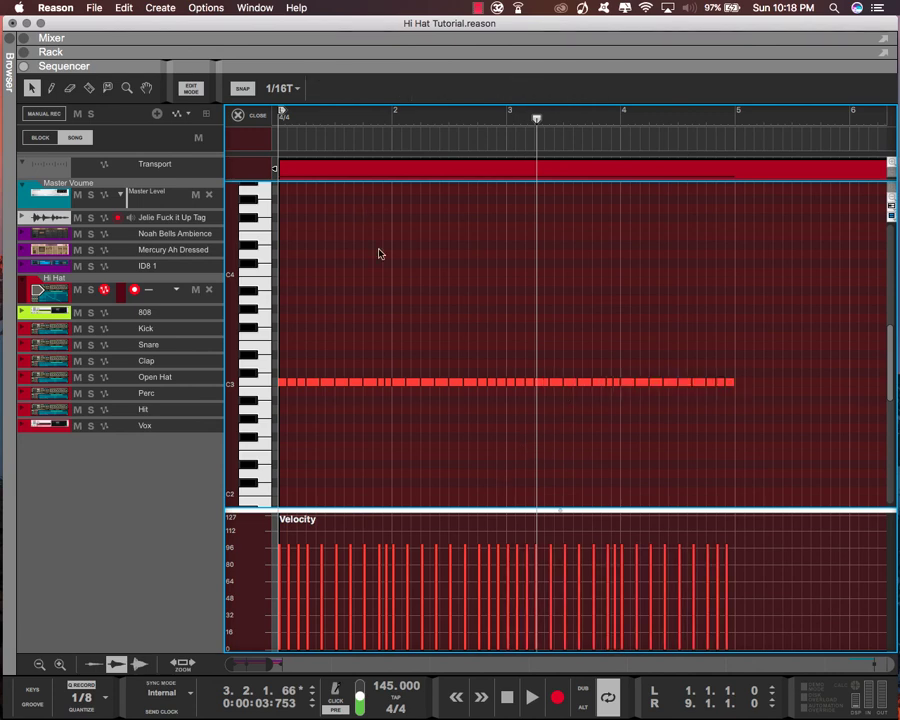
mouse_move(193, 159)
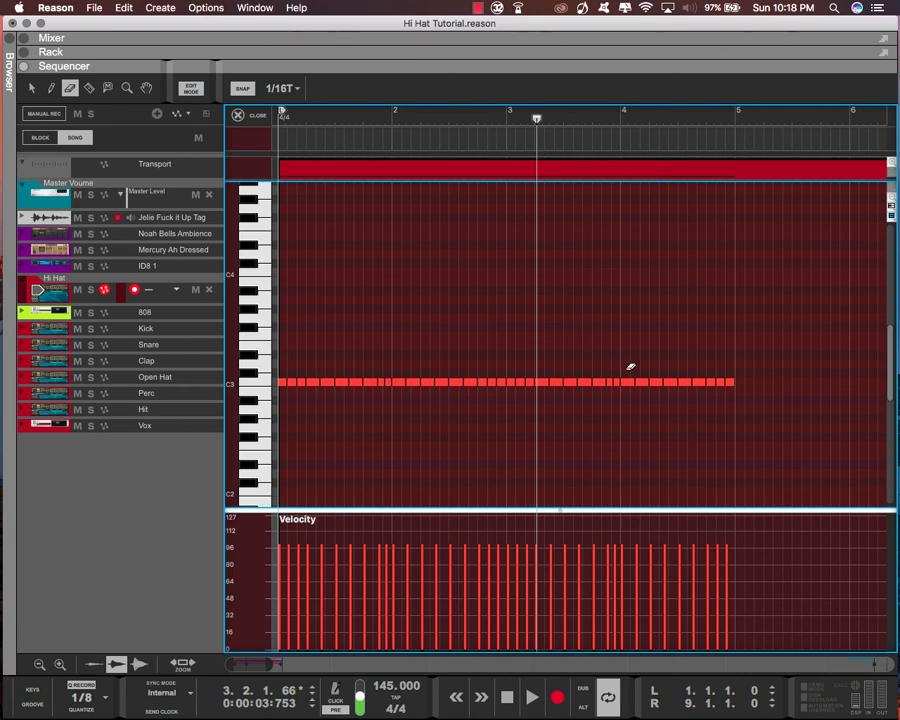
Erase hi-hat notes near the start of bar 4 and set Snap to 1/32.
click(631, 383)
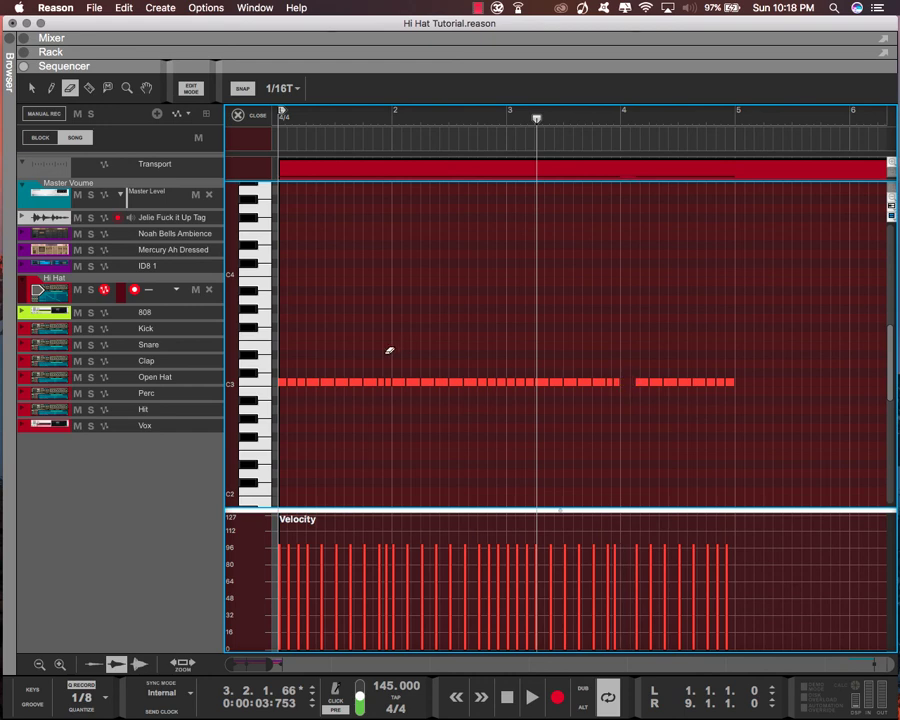
mouse_move(703, 426)
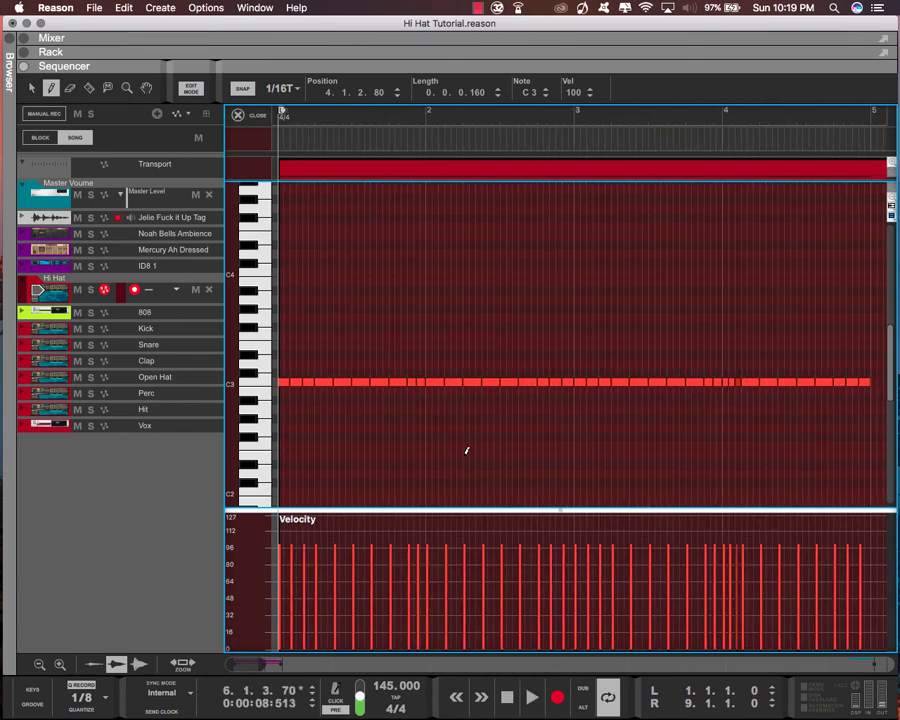
mouse_move(474, 498)
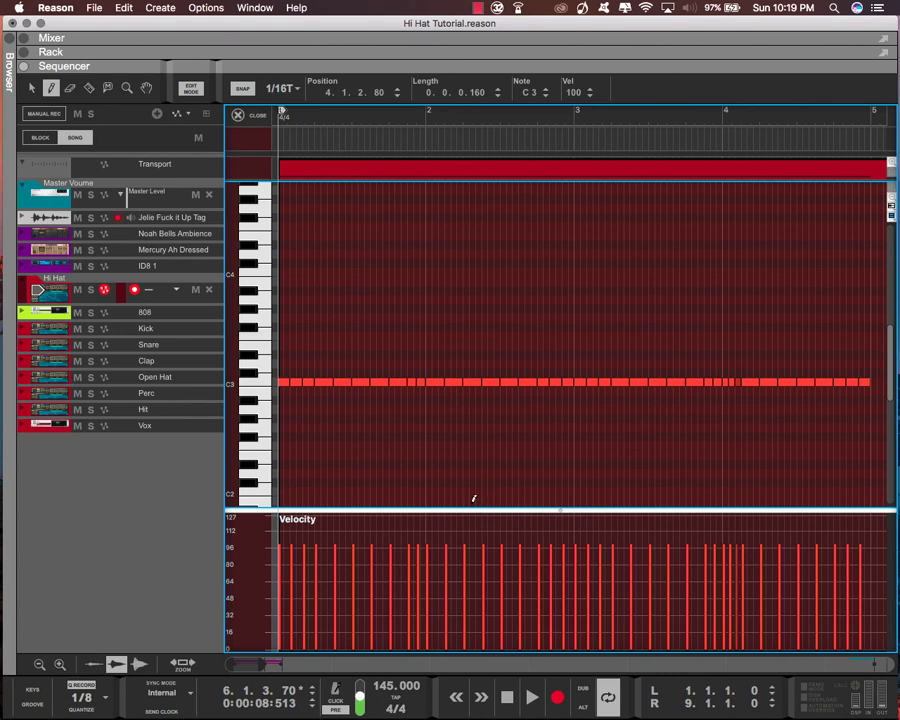
click(282, 89)
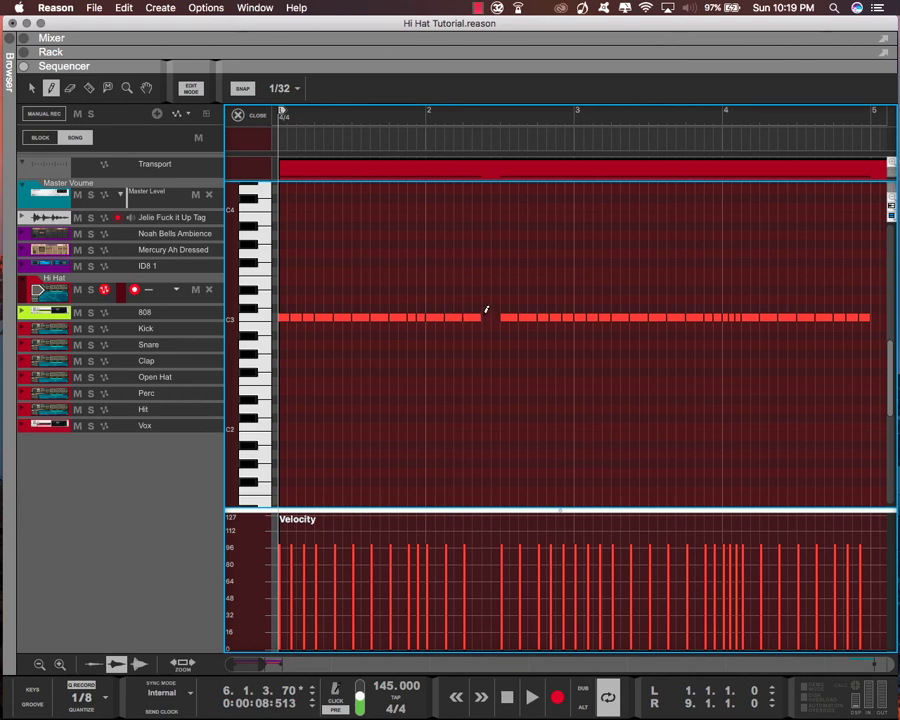
Draw a 32nd-note roll in the bar 2 gap and a 1/32T triplet roll at bar 2's start.
click(487, 317)
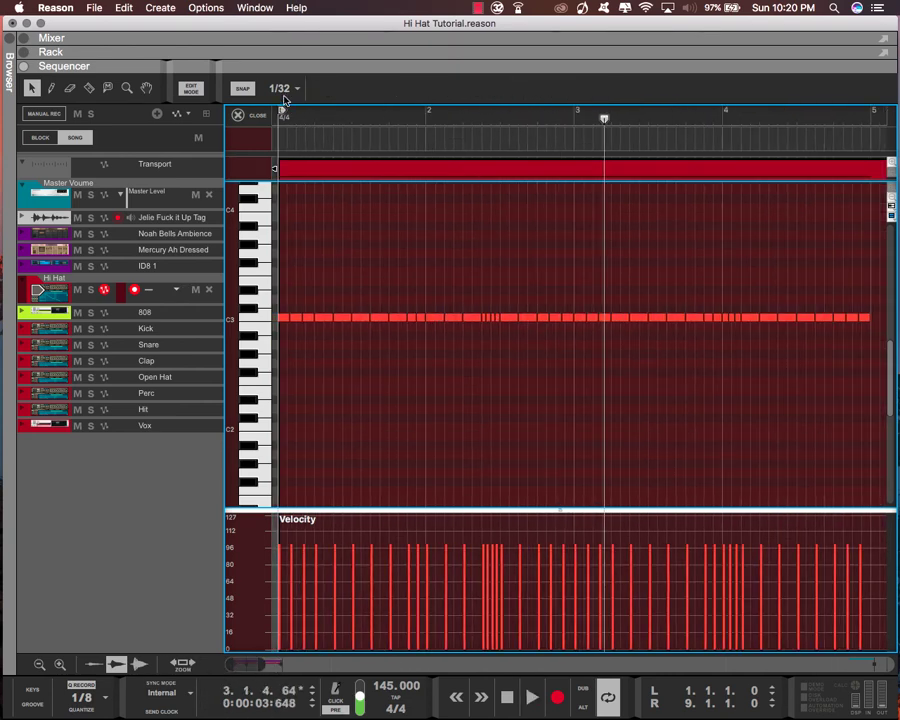
click(284, 88)
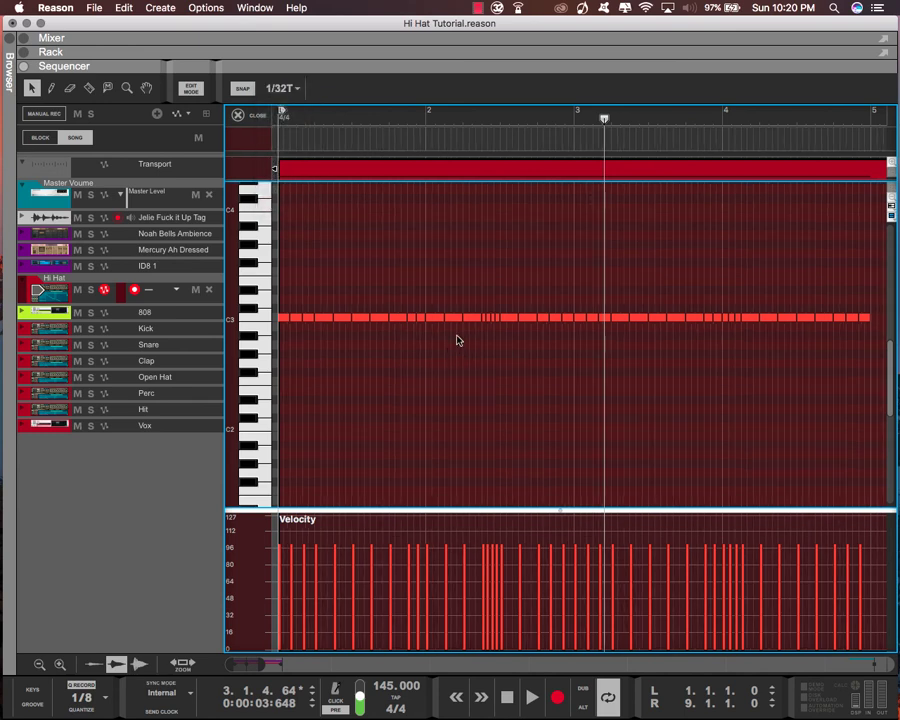
mouse_move(455, 305)
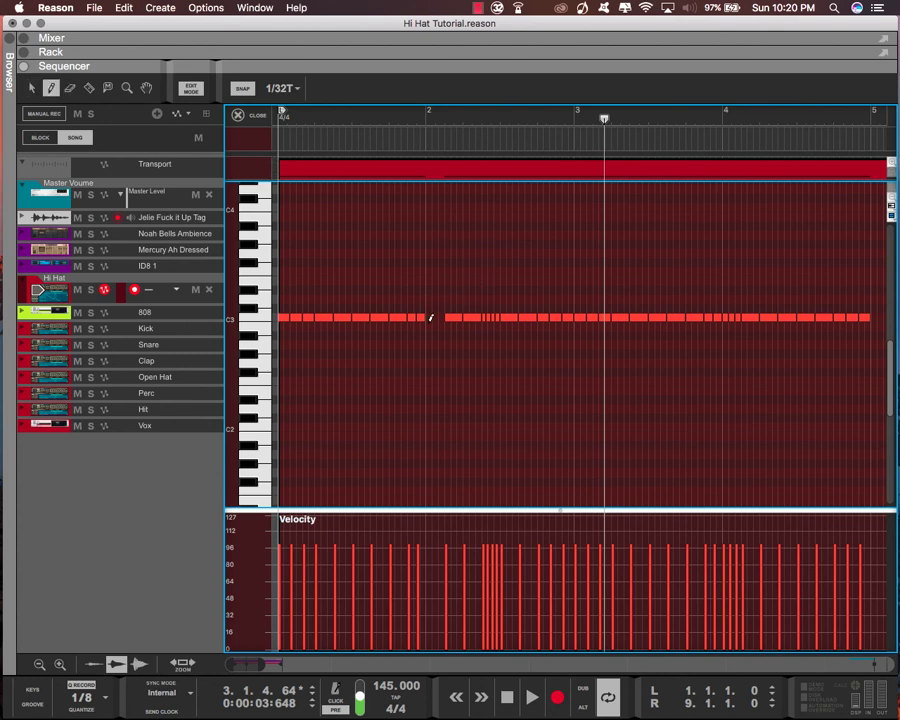
click(427, 318)
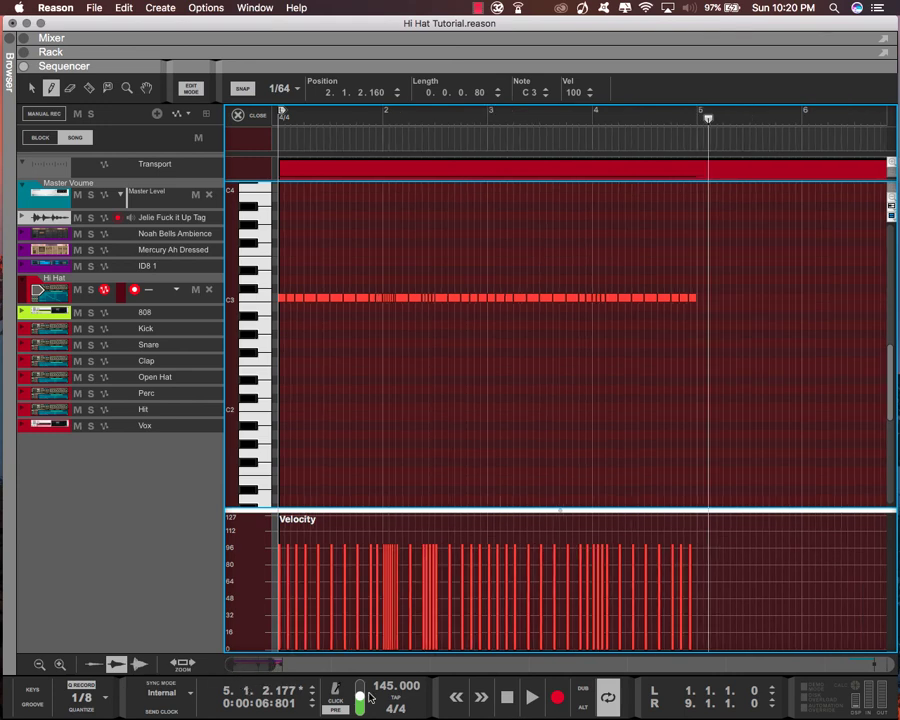
mouse_move(285, 512)
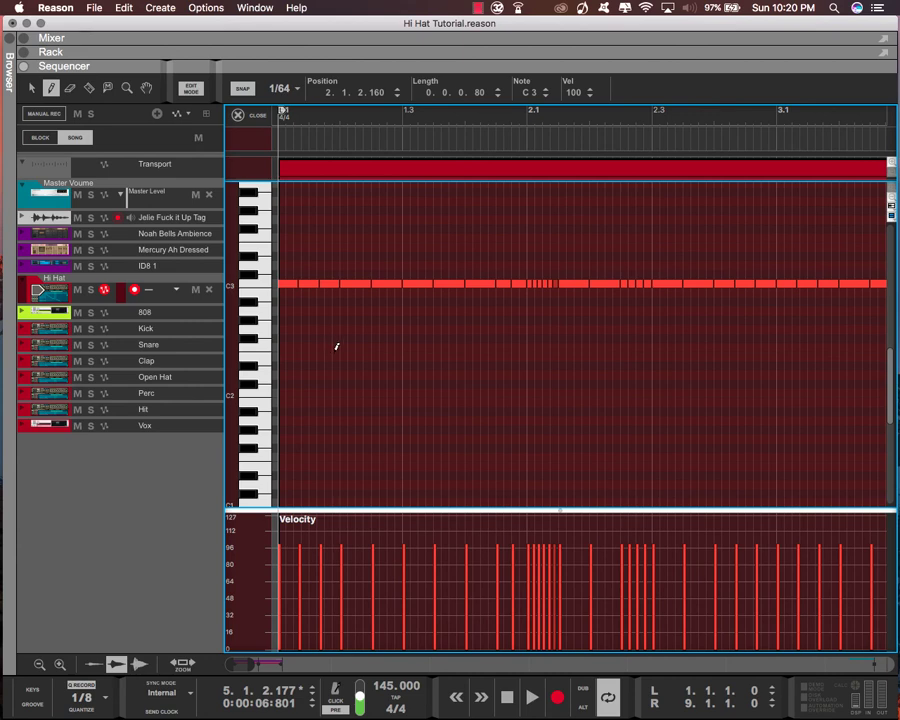
mouse_move(353, 367)
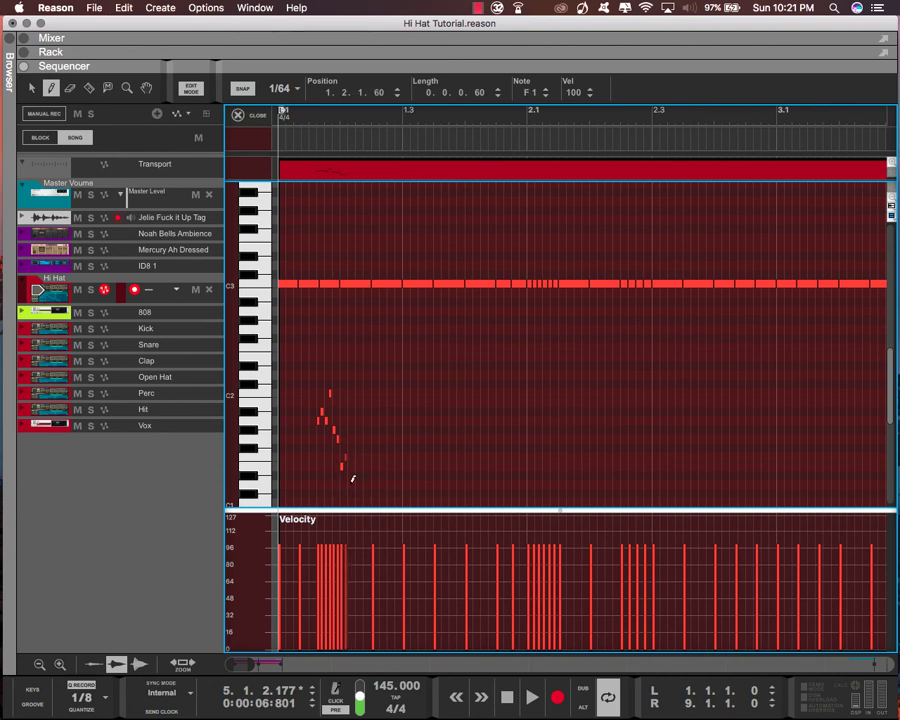
Audition the descending low run, move it to start at 1.4.1, and play it again.
click(531, 697)
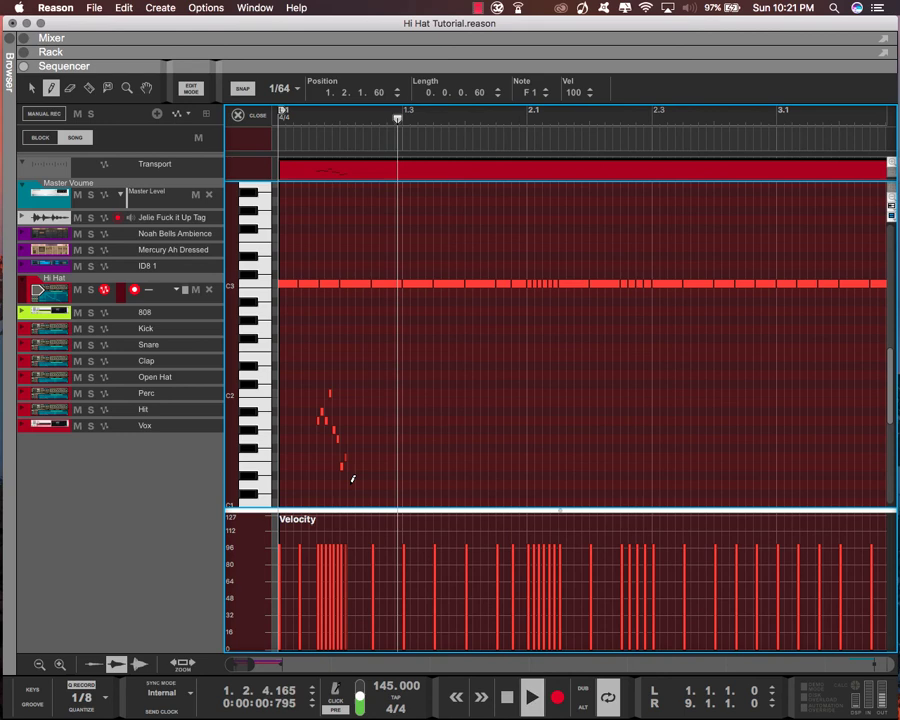
click(531, 697)
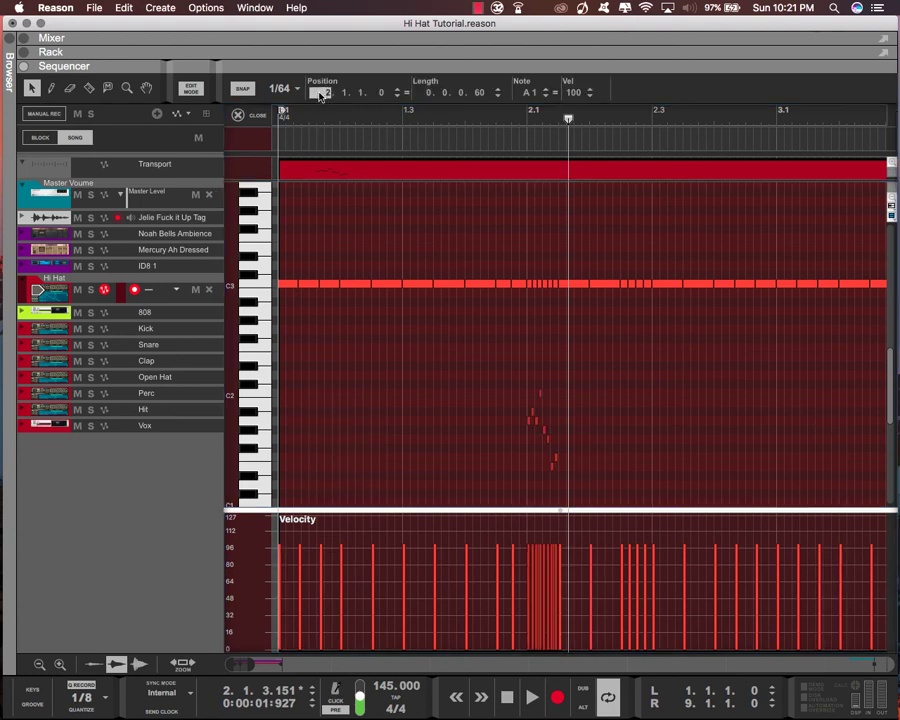
click(281, 89)
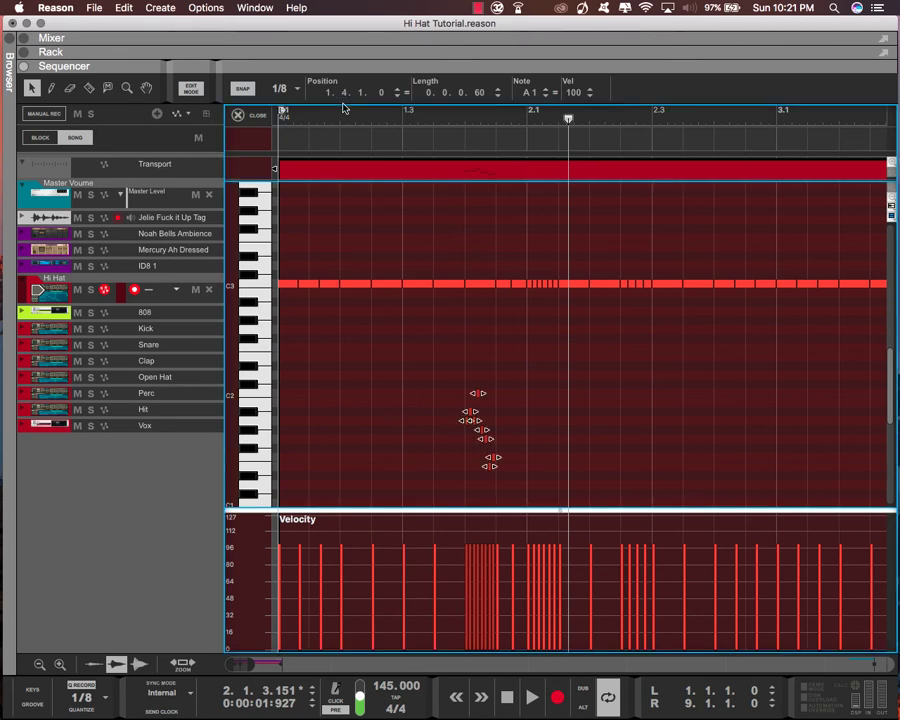
mouse_move(340, 120)
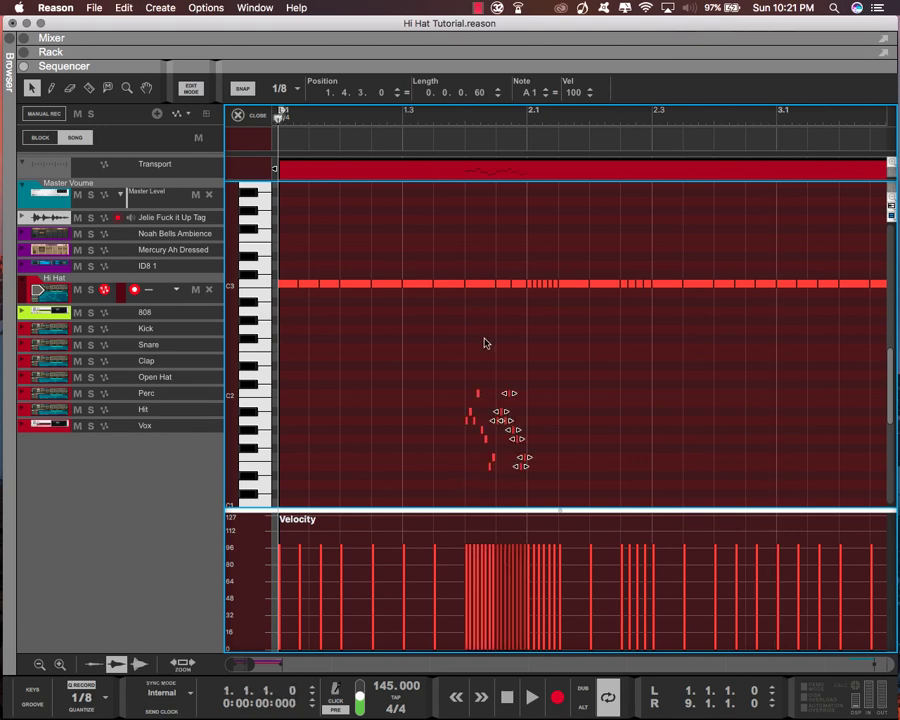
click(531, 697)
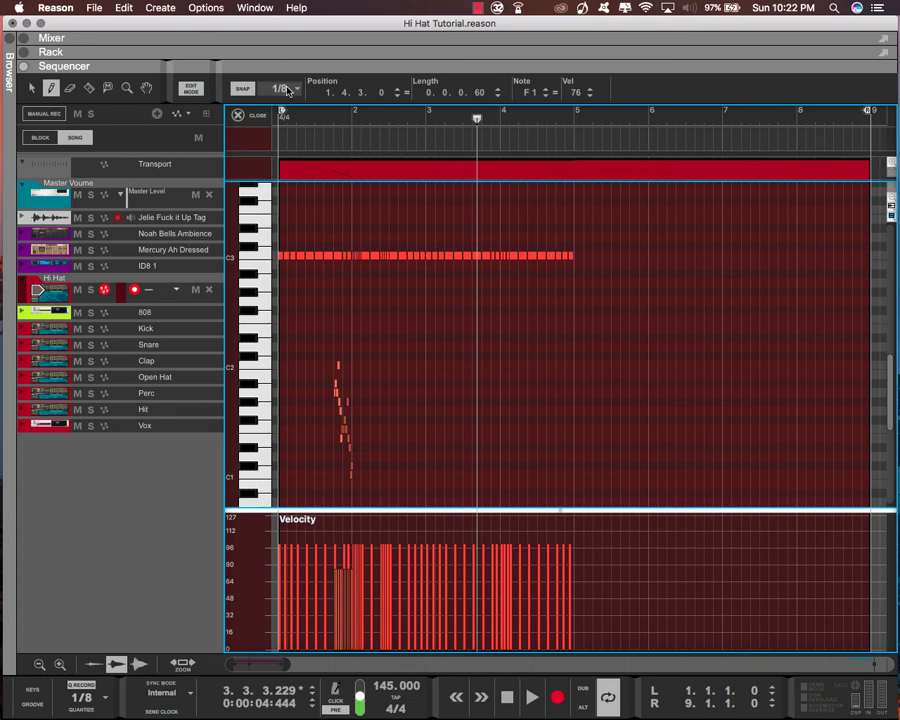
Set Snap to 1/64 to draw the second descending low run near bar 3's end.
click(283, 89)
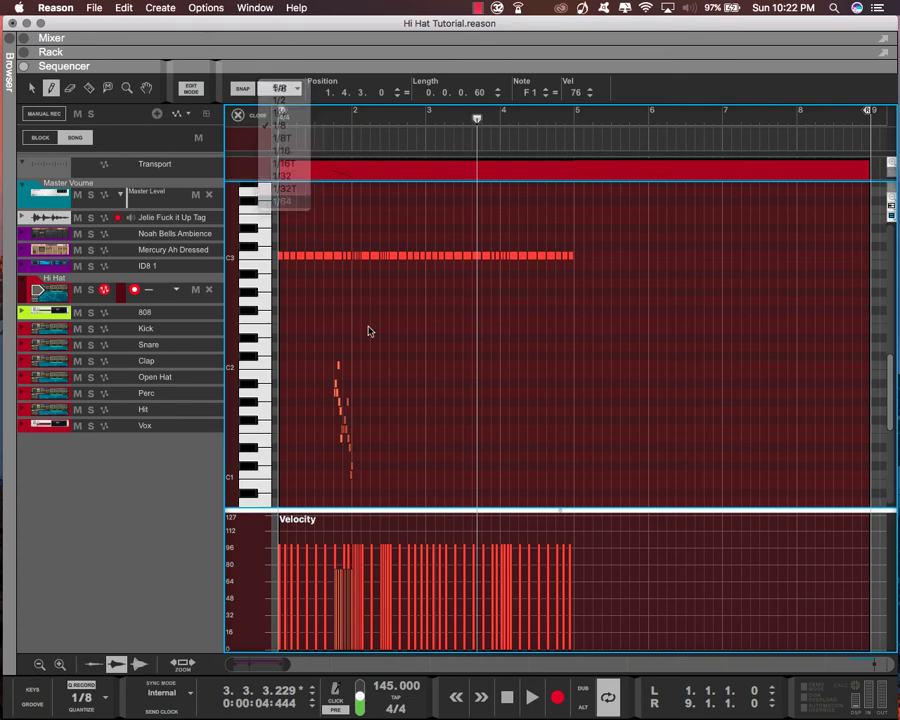
click(284, 201)
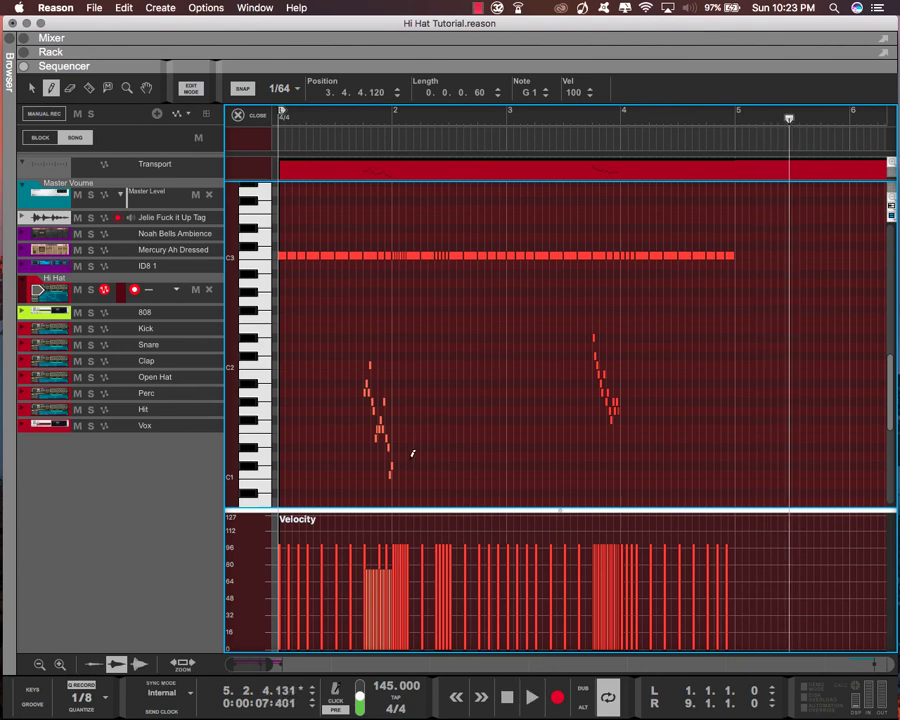
click(268, 89)
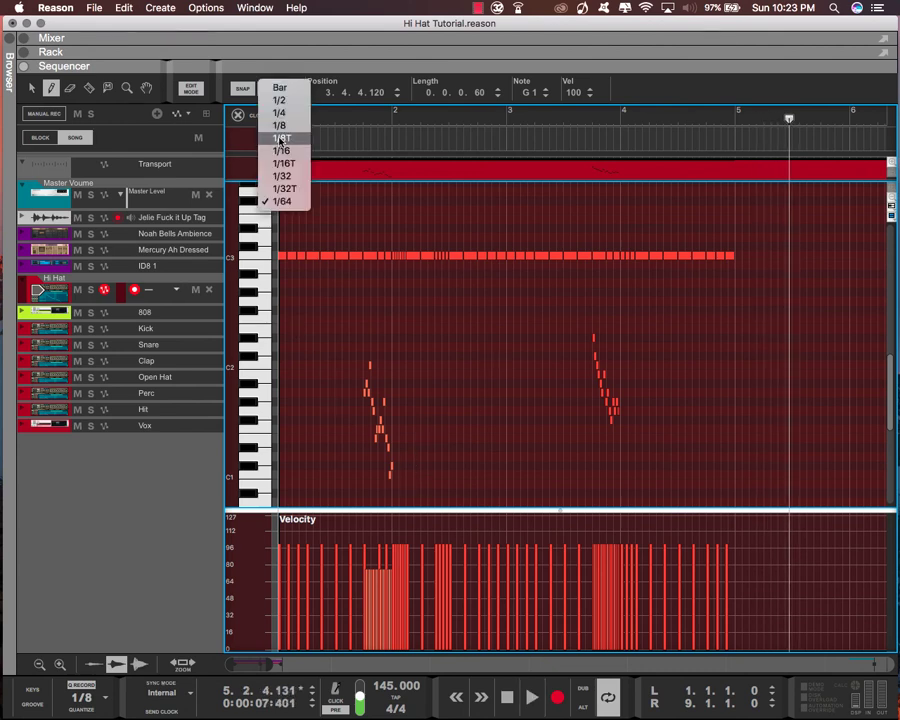
Set Snap to Bar to copy the four-bar hi-hat pattern into bars 5–8.
click(280, 88)
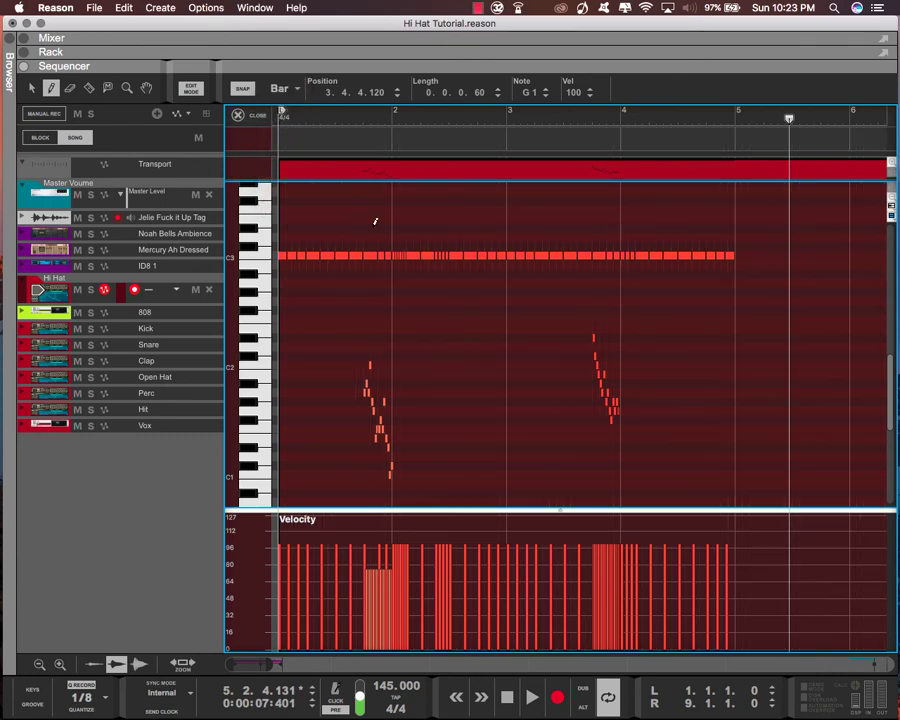
mouse_move(760, 228)
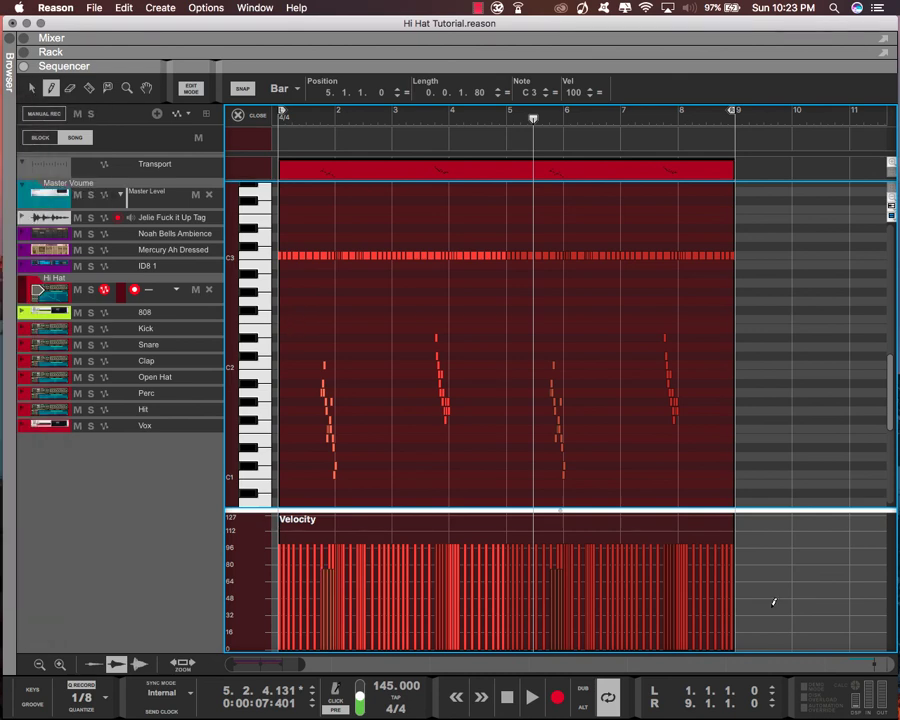
mouse_move(617, 521)
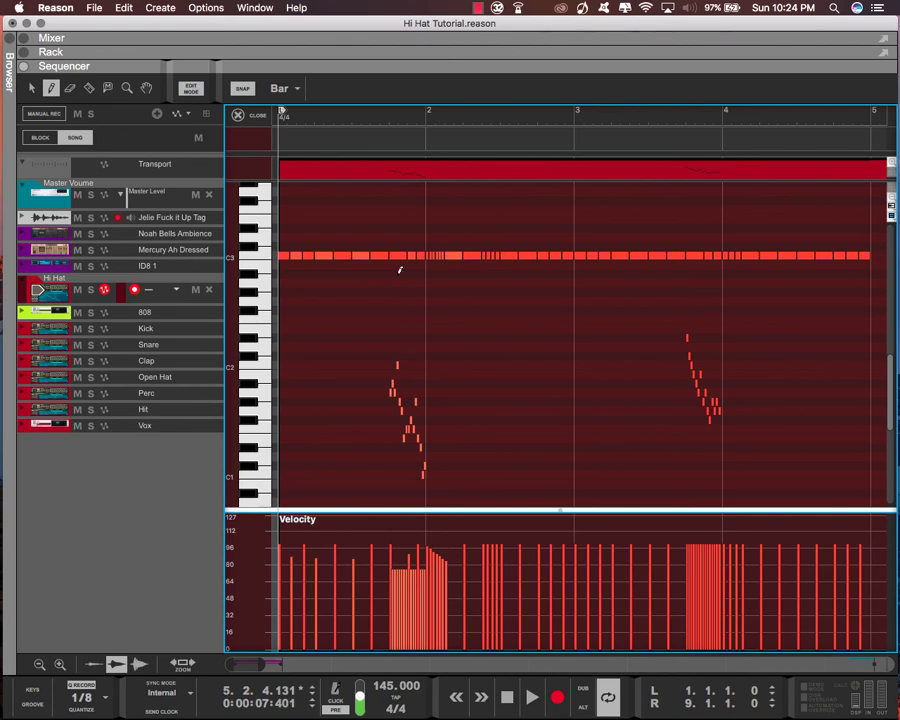
mouse_move(420, 96)
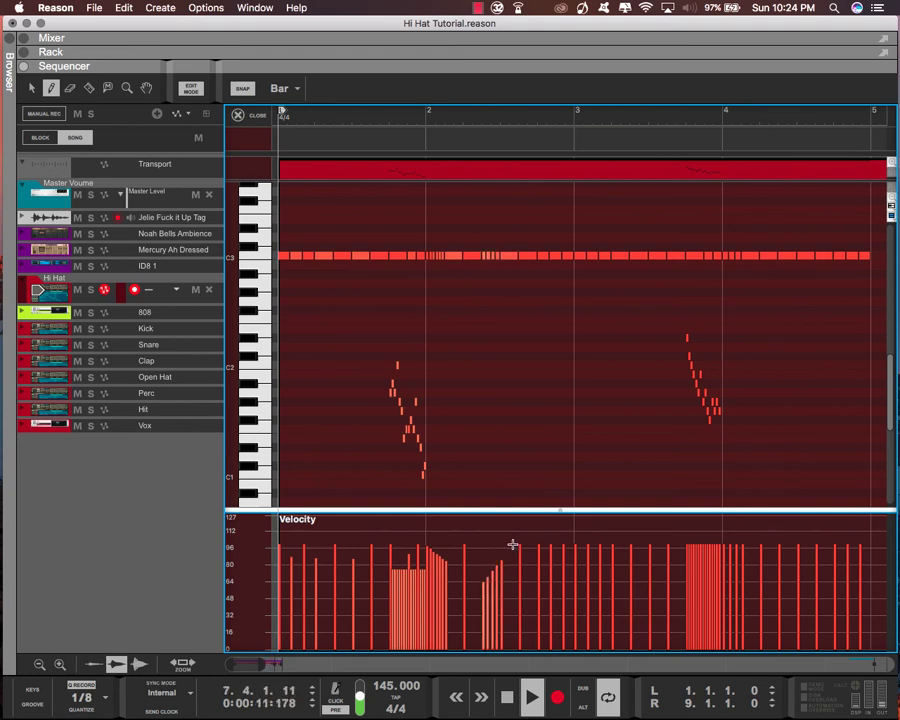
Draw rising velocity ramps on the rolls and set the low runs to Vel 76.
click(396, 118)
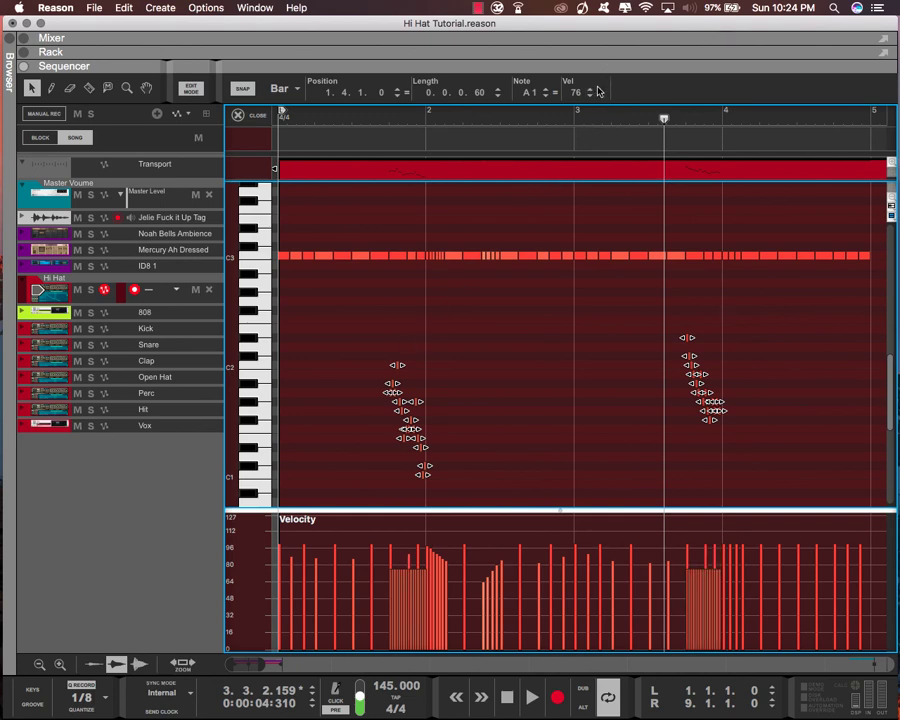
mouse_move(508, 142)
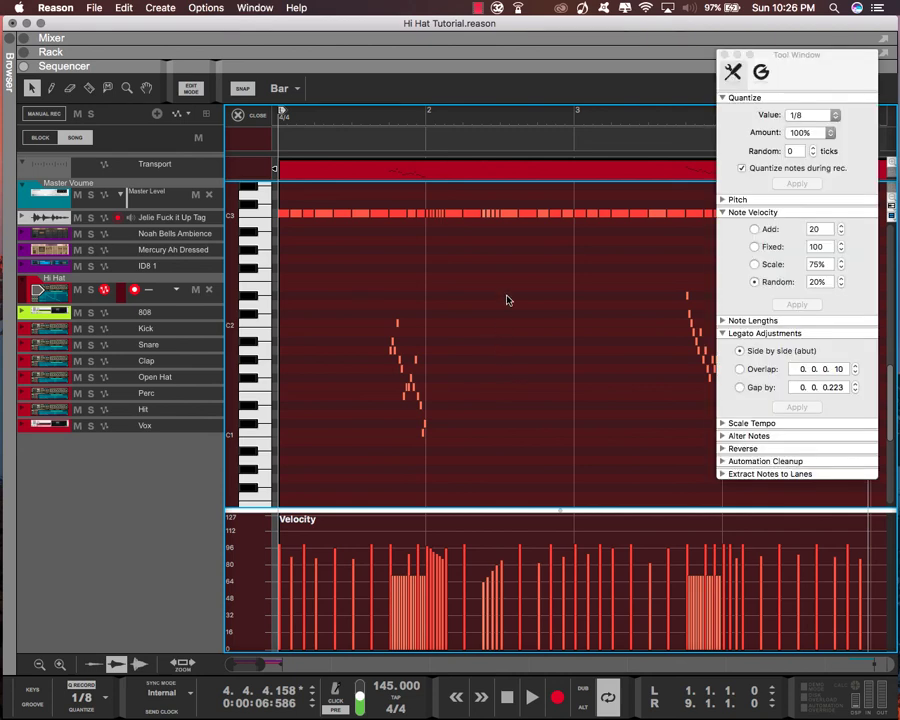
mouse_move(723, 223)
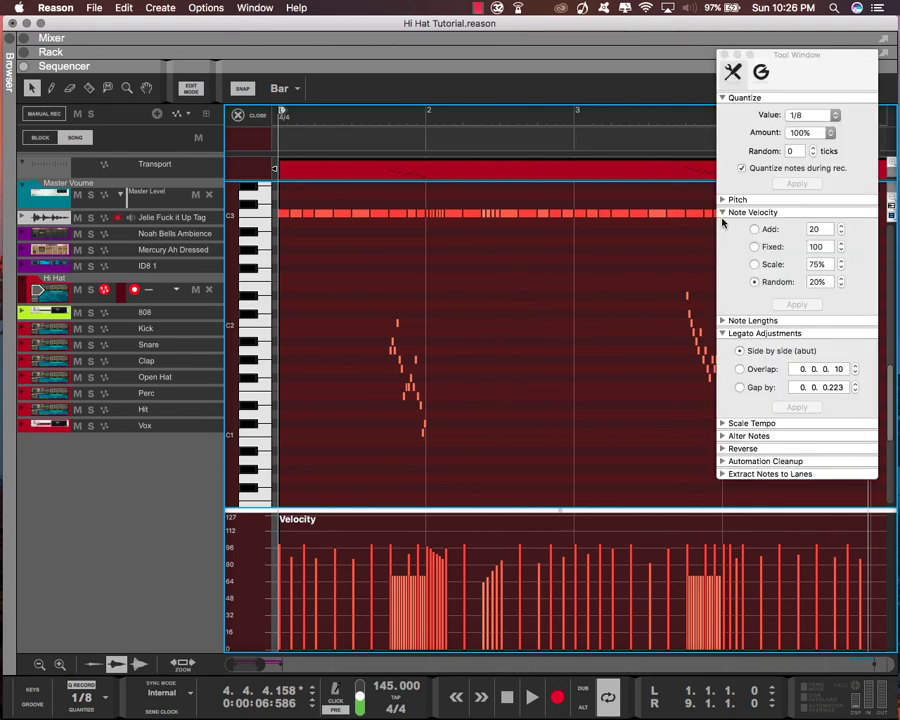
Show the Tool Window from the Window menu to apply side-by-side legato.
click(254, 8)
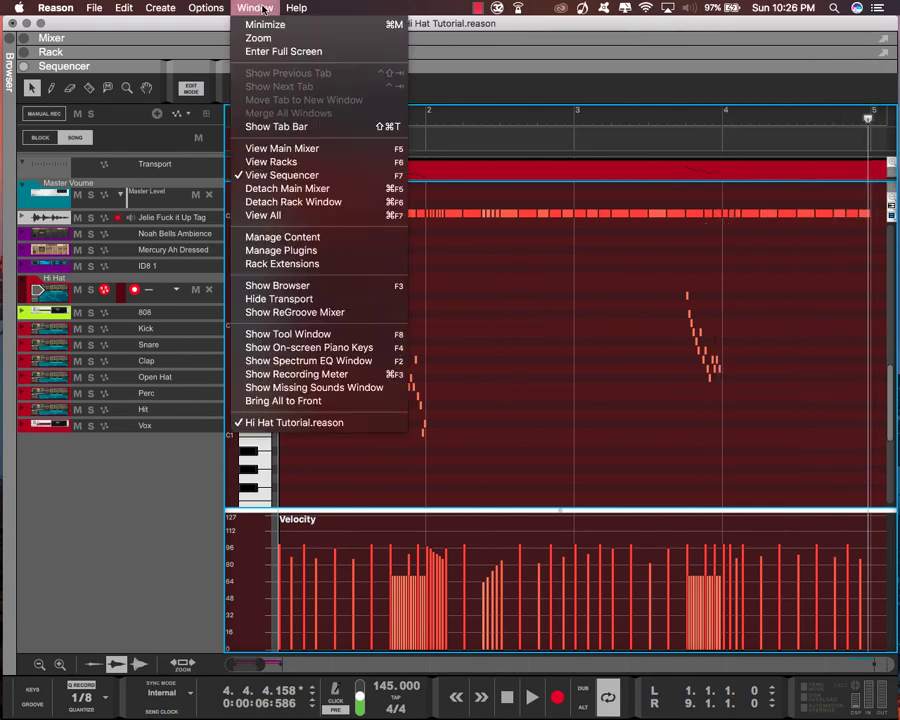
mouse_move(288, 333)
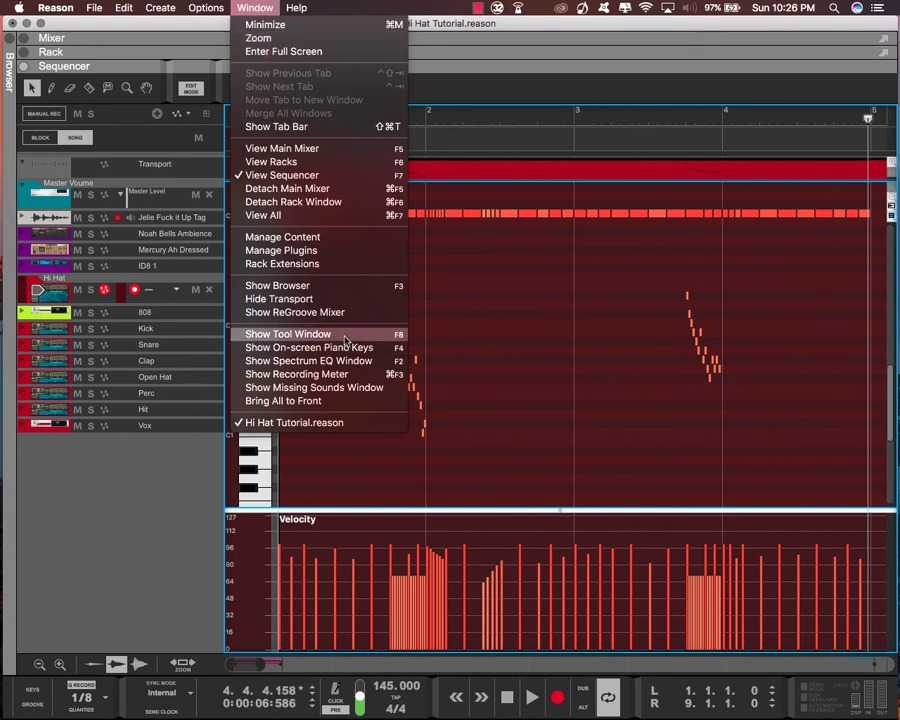
click(288, 333)
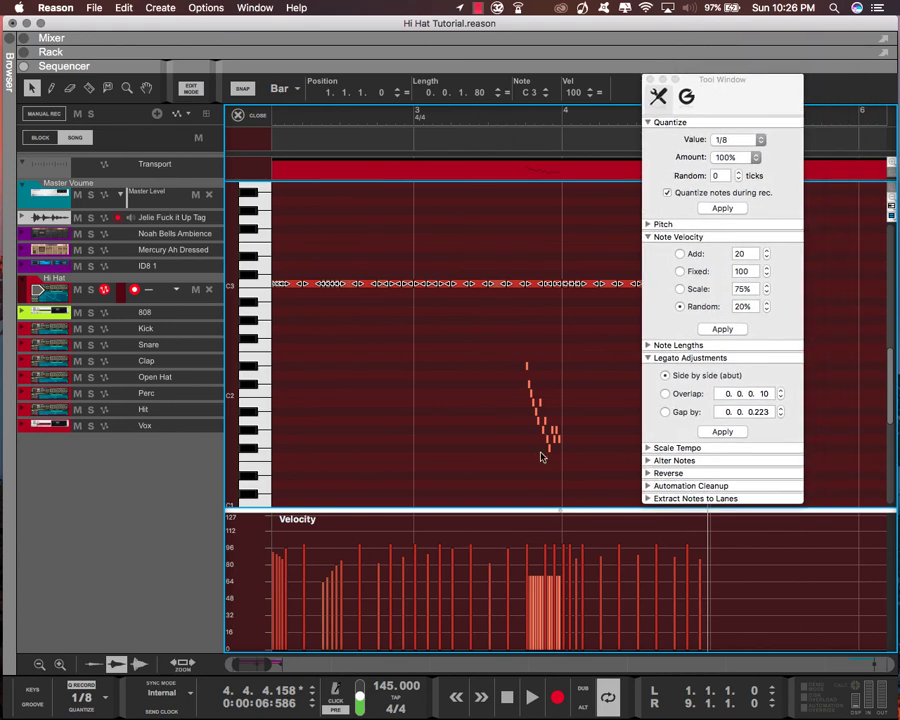
mouse_move(333, 461)
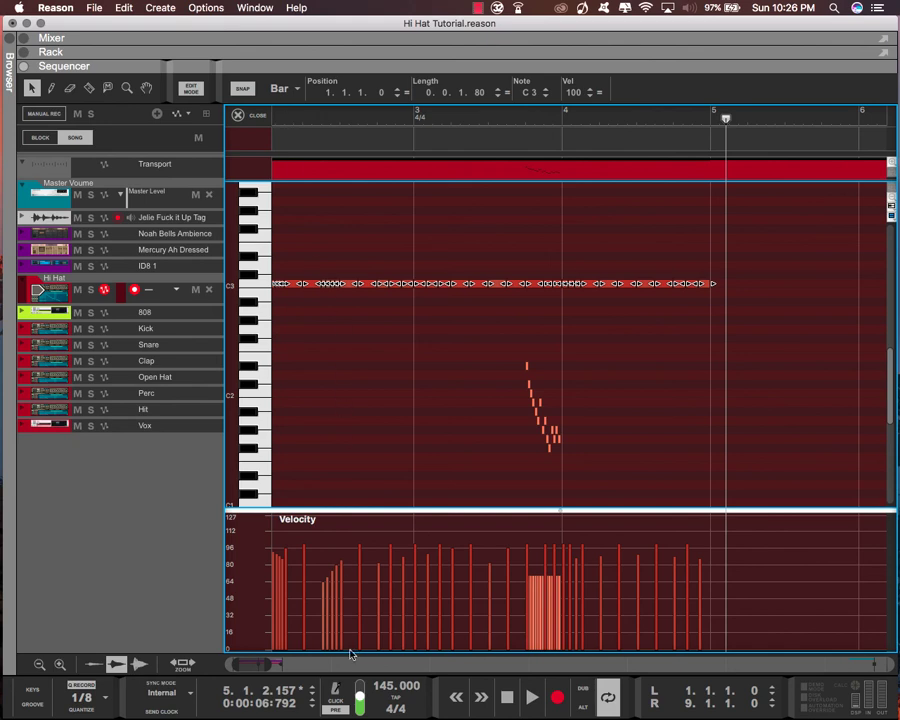
Create a Pan automation lane for the Hi Hat and draw a clip under the pattern.
click(50, 51)
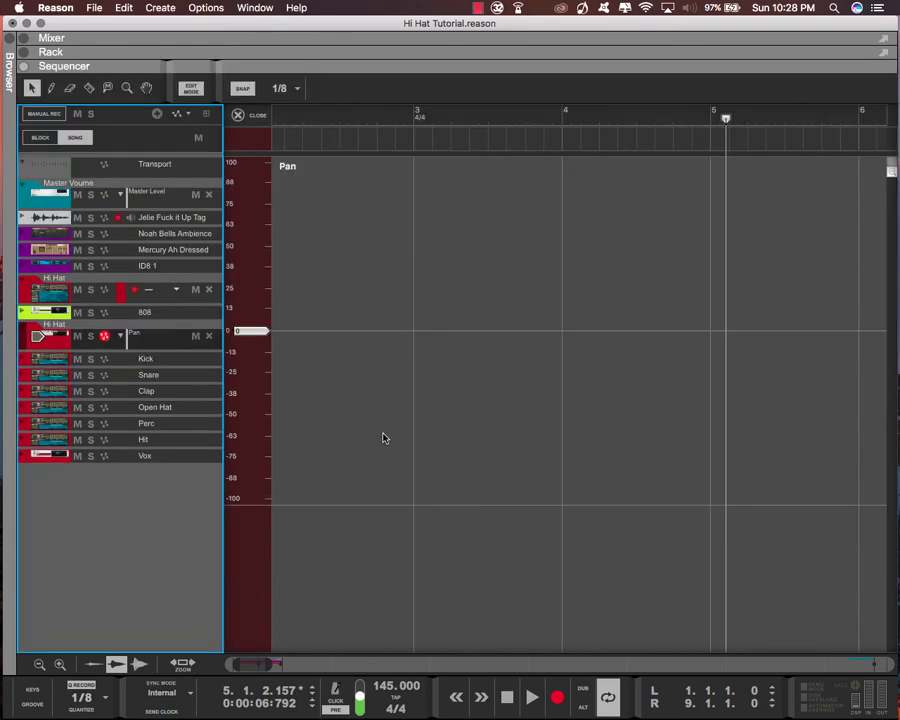
drag(570, 165, 570, 485)
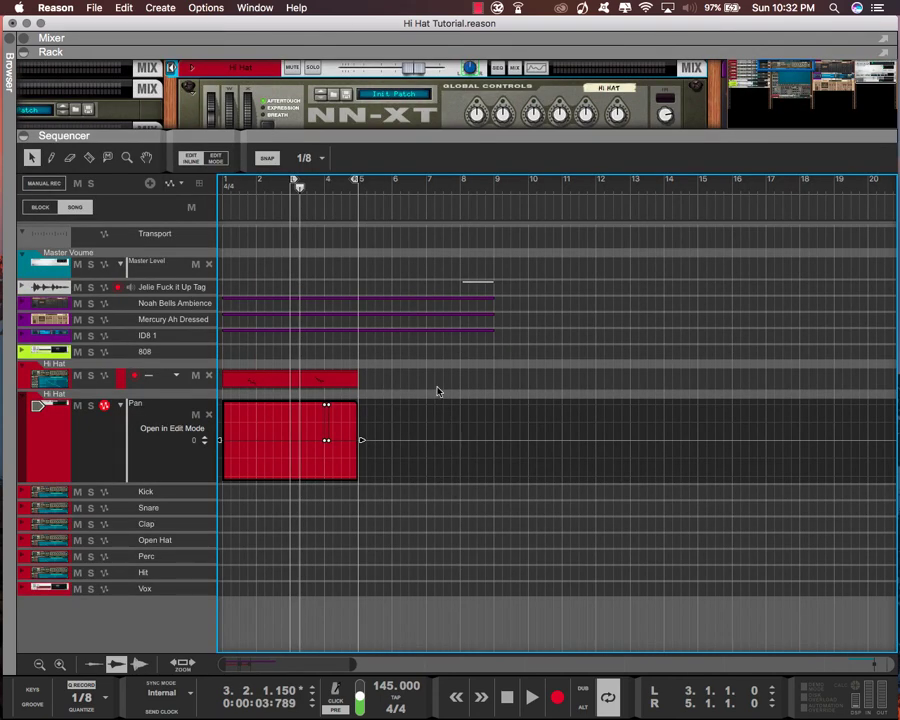
mouse_move(312, 401)
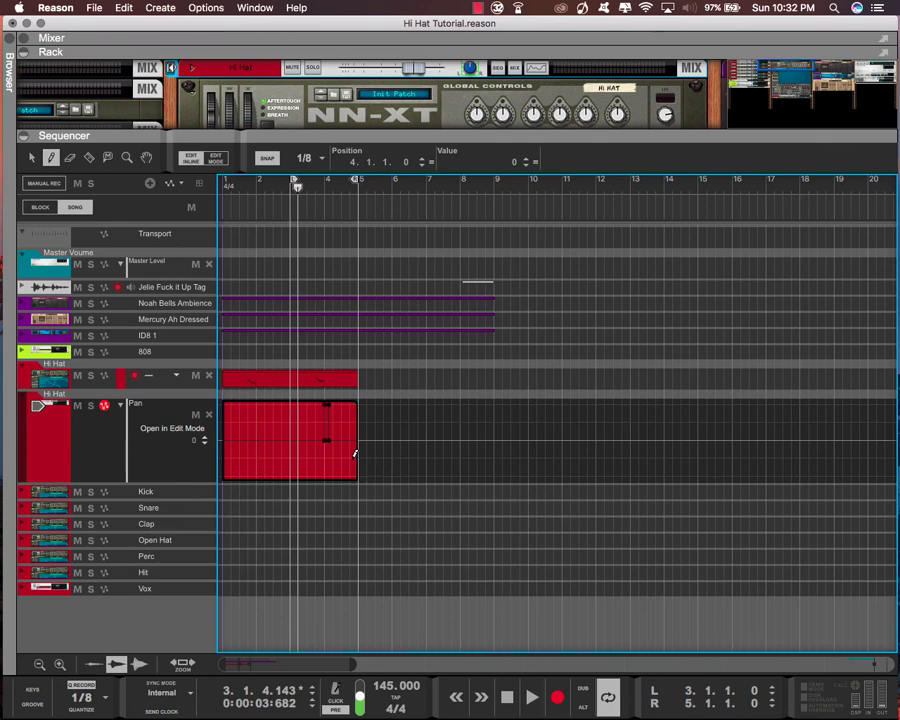
mouse_move(343, 436)
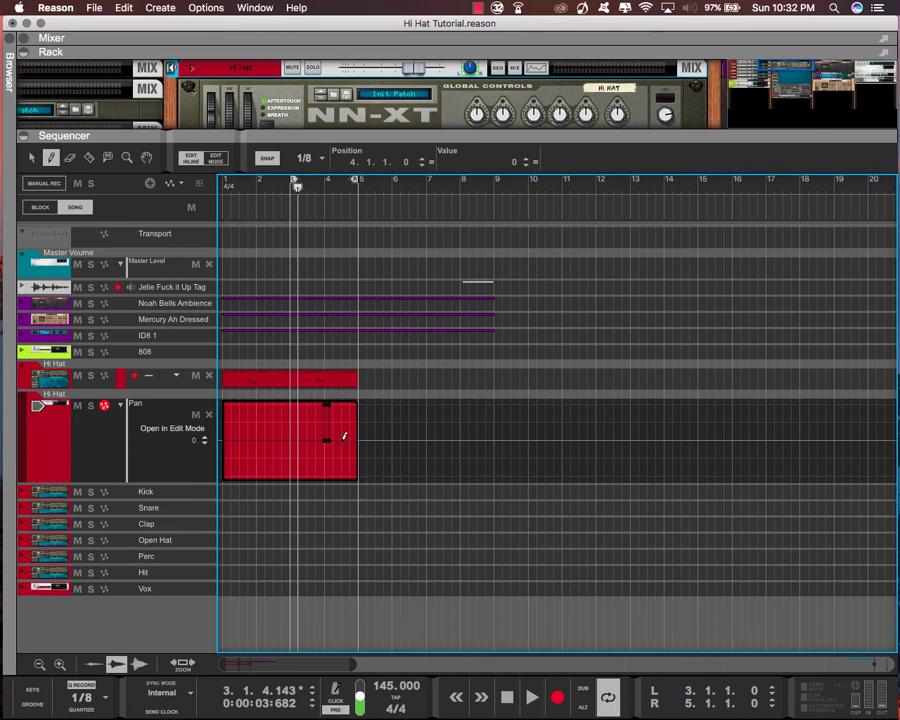
Draw Hi Hat pan points, pull one to -100, and return the song position to bar 3.
drag(326, 433, 340, 440)
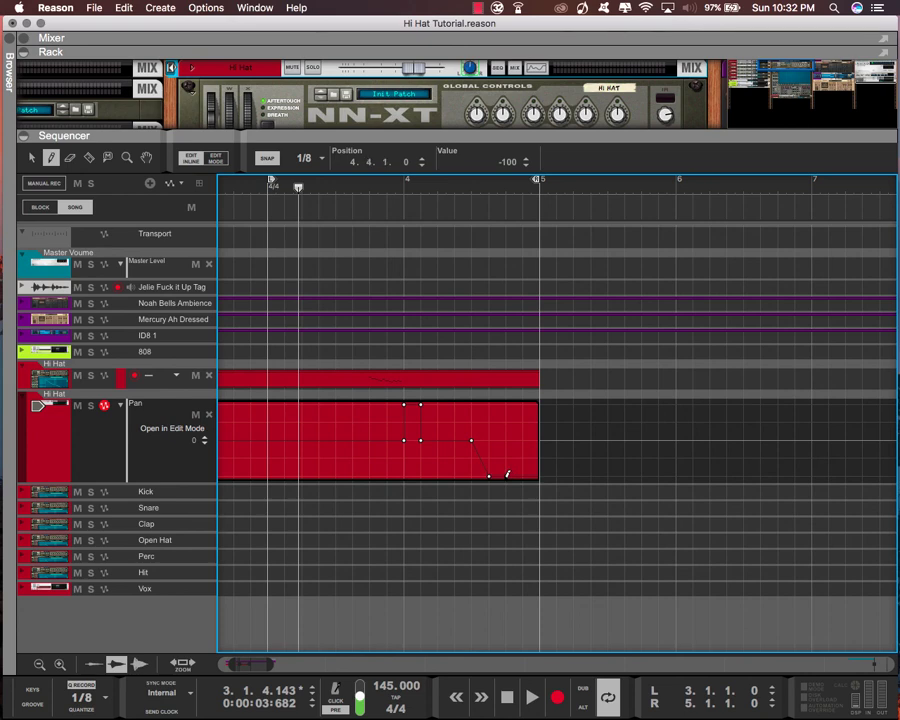
drag(490, 475, 522, 440)
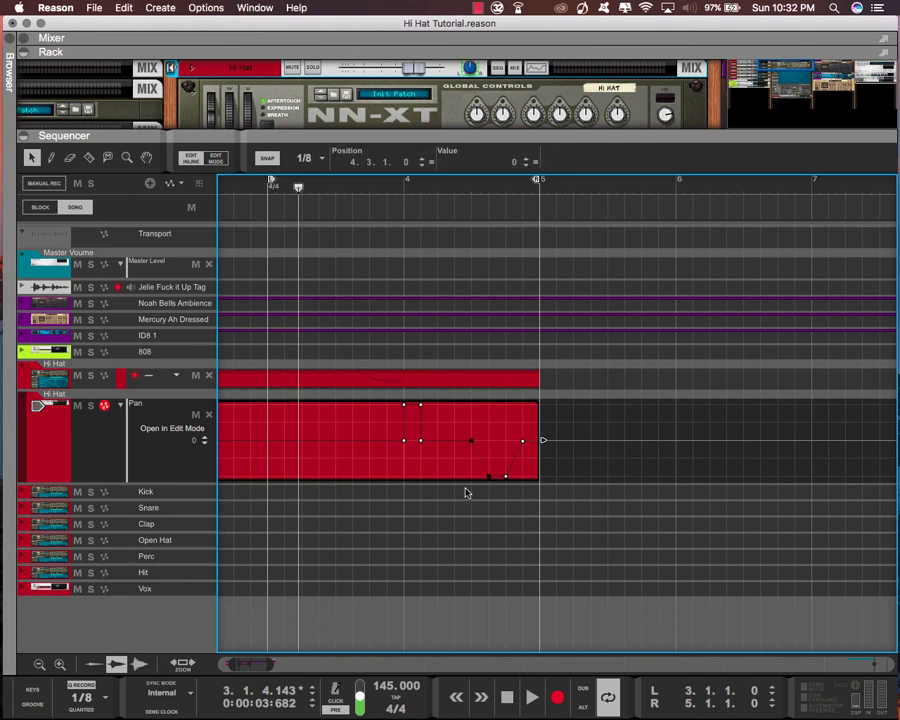
mouse_move(500, 205)
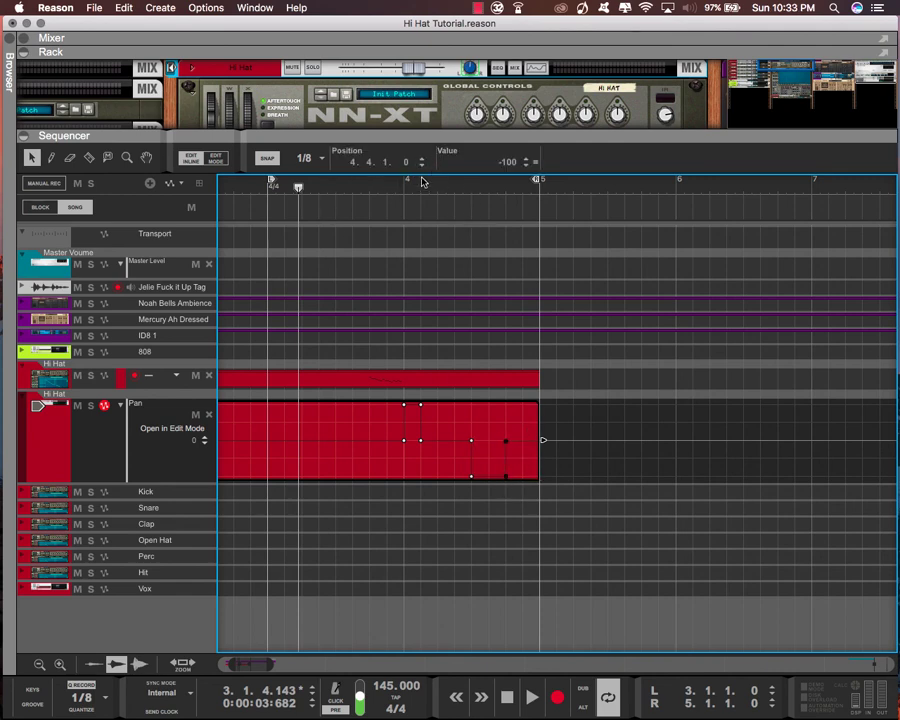
click(366, 162)
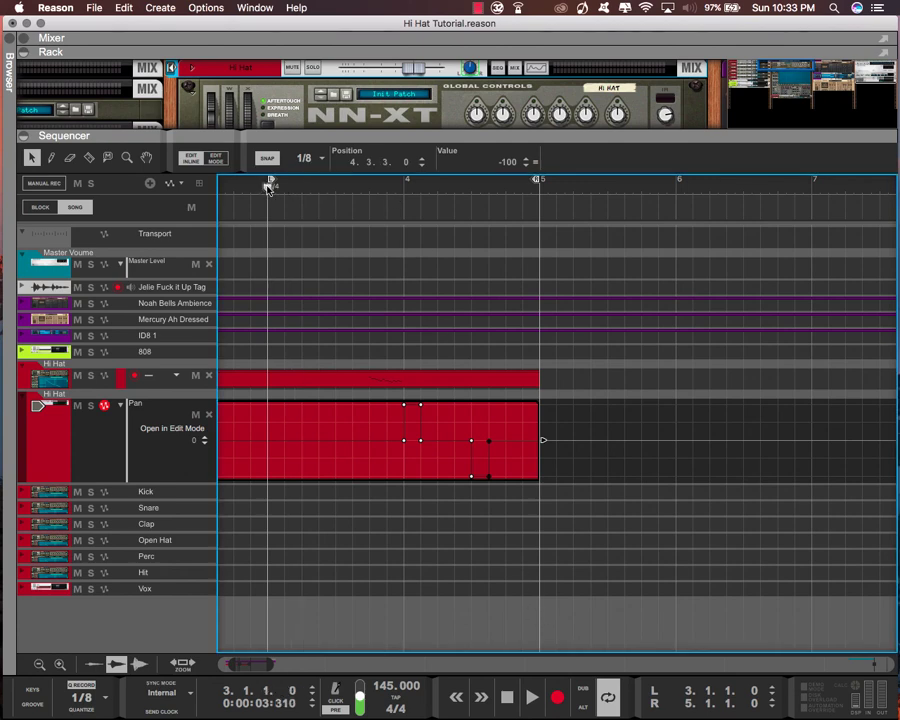
click(532, 697)
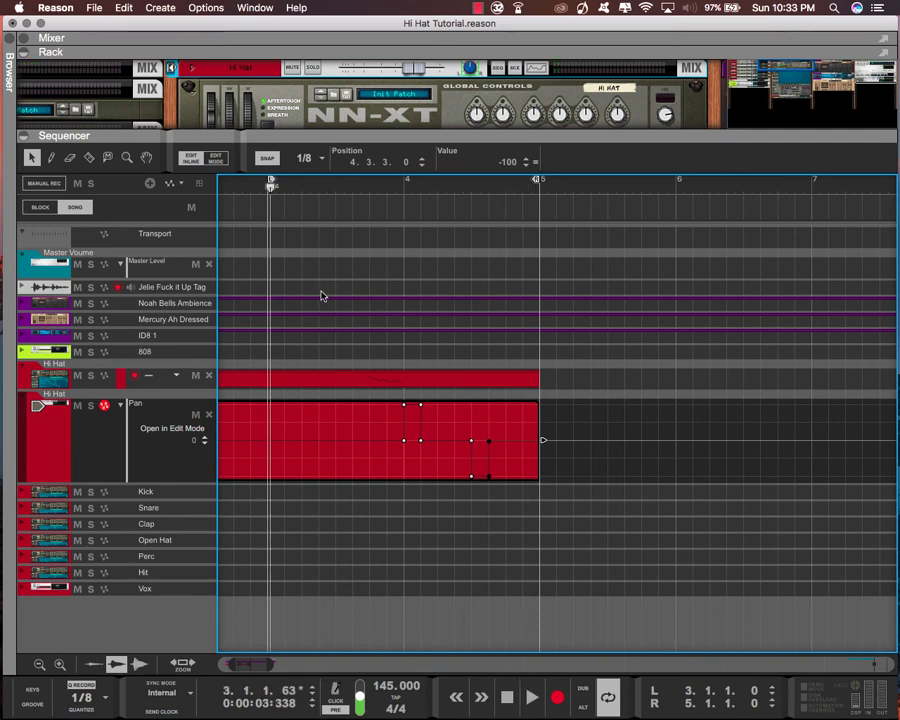
mouse_move(481, 571)
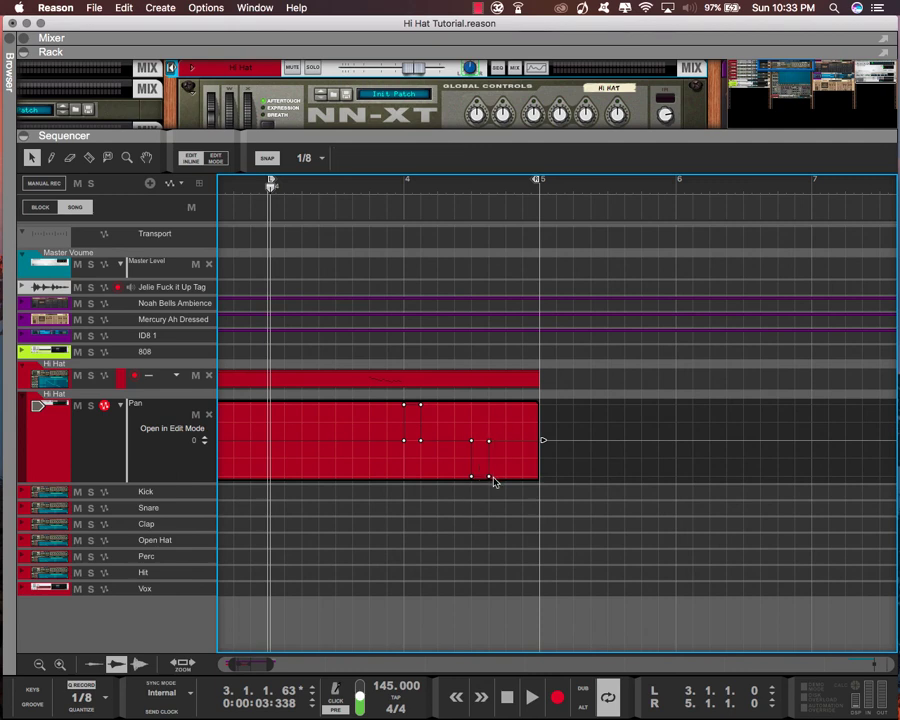
mouse_move(485, 465)
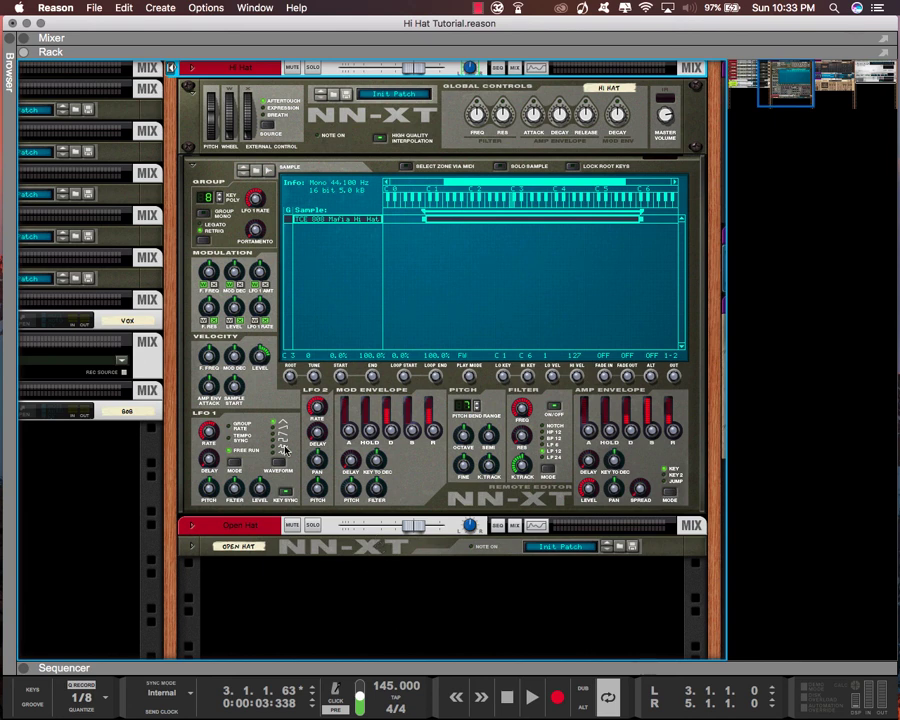
mouse_move(280, 265)
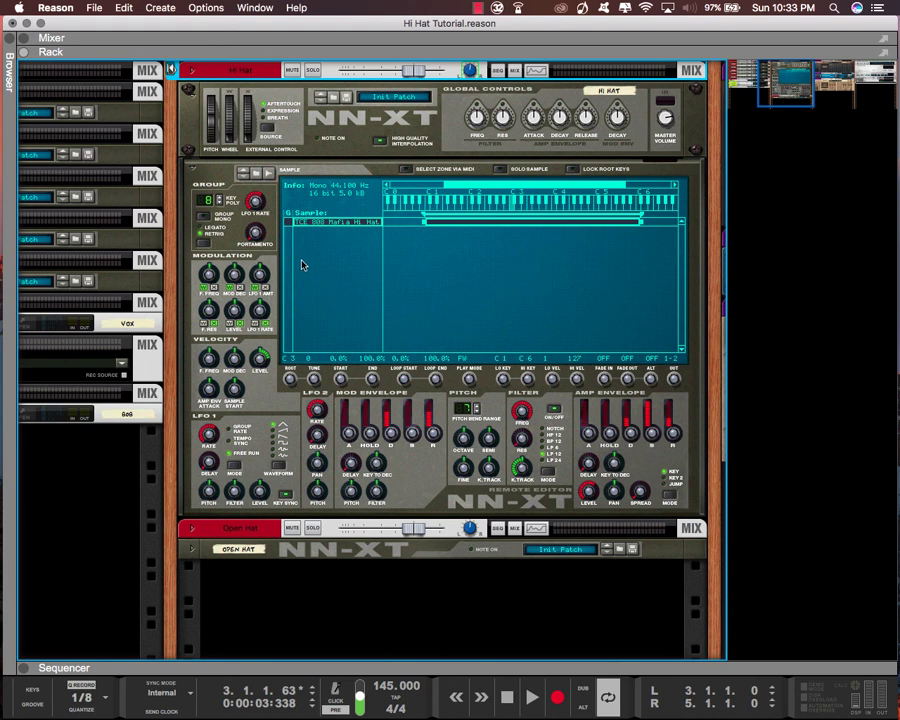
mouse_move(304, 260)
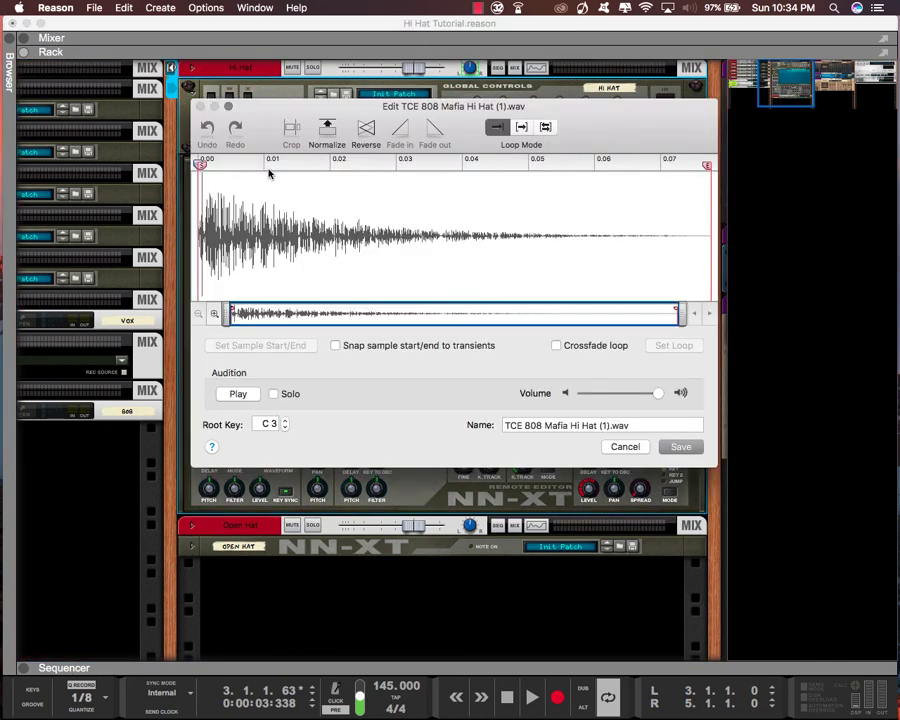
mouse_move(305, 125)
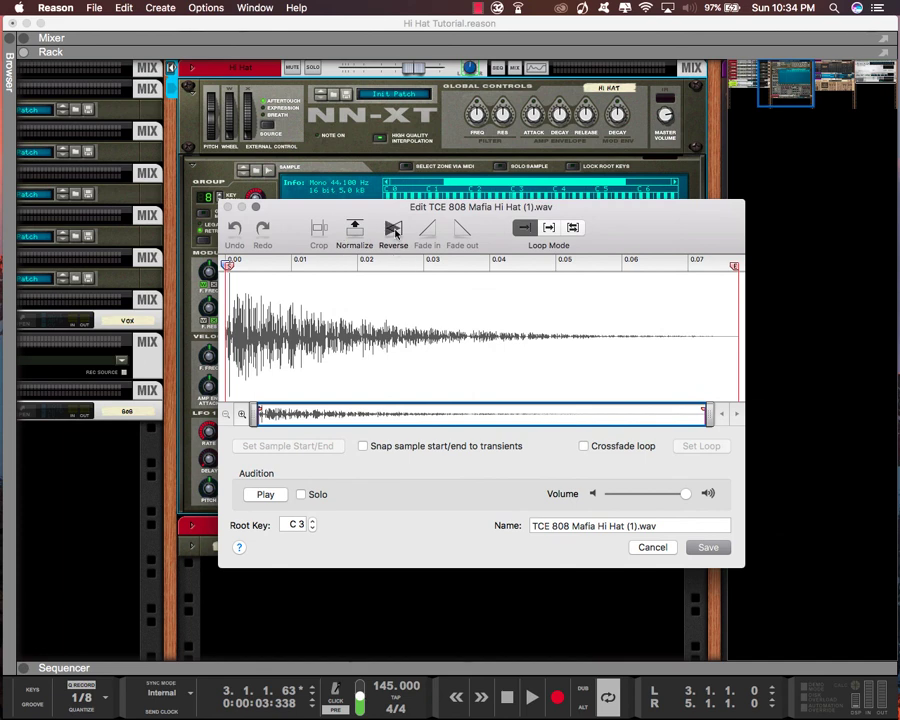
Reverse the TCE 808 Mafia Hi Hat sample and save it.
click(392, 230)
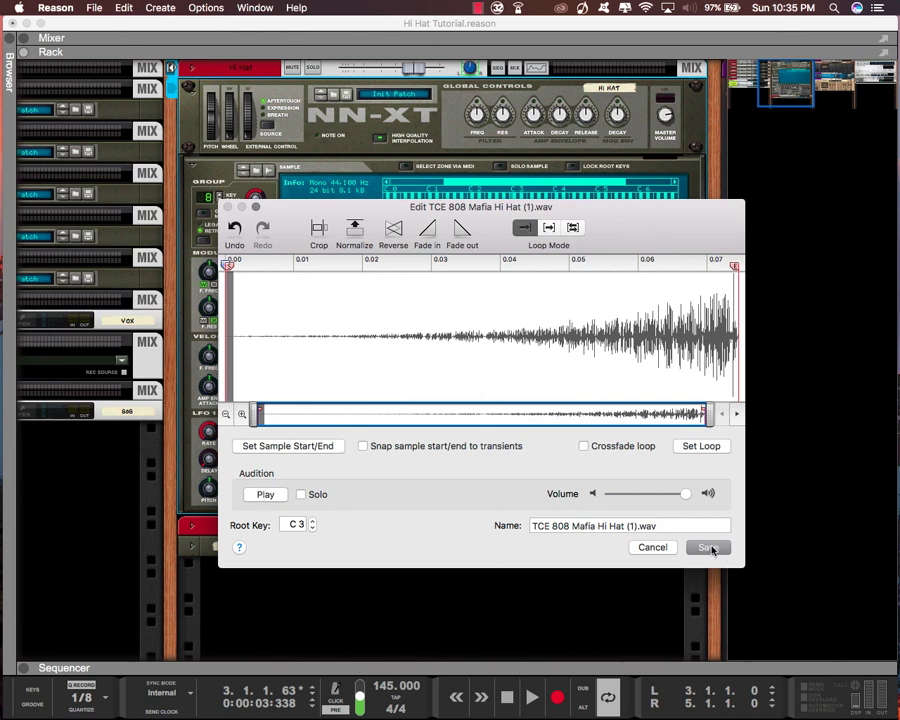
click(708, 547)
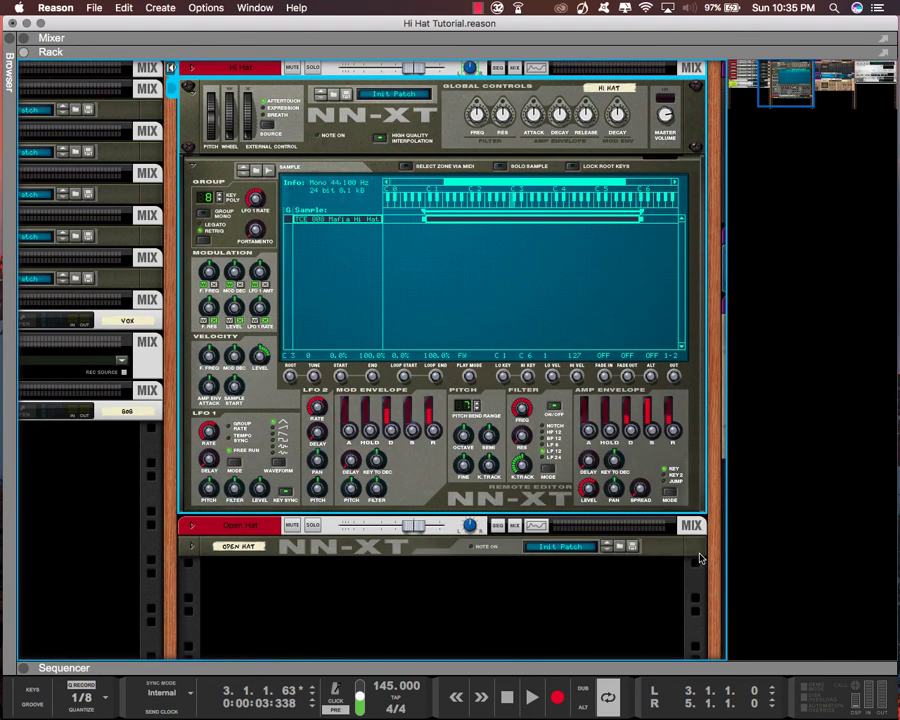
Play and stop the pattern to audition the reversed hi-hat.
click(531, 697)
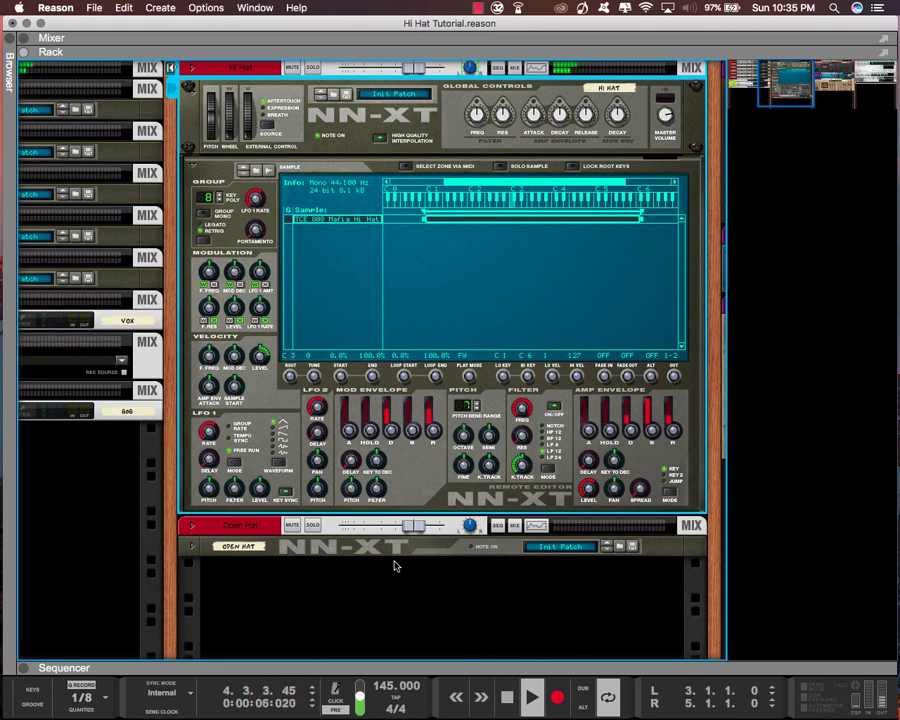
click(531, 697)
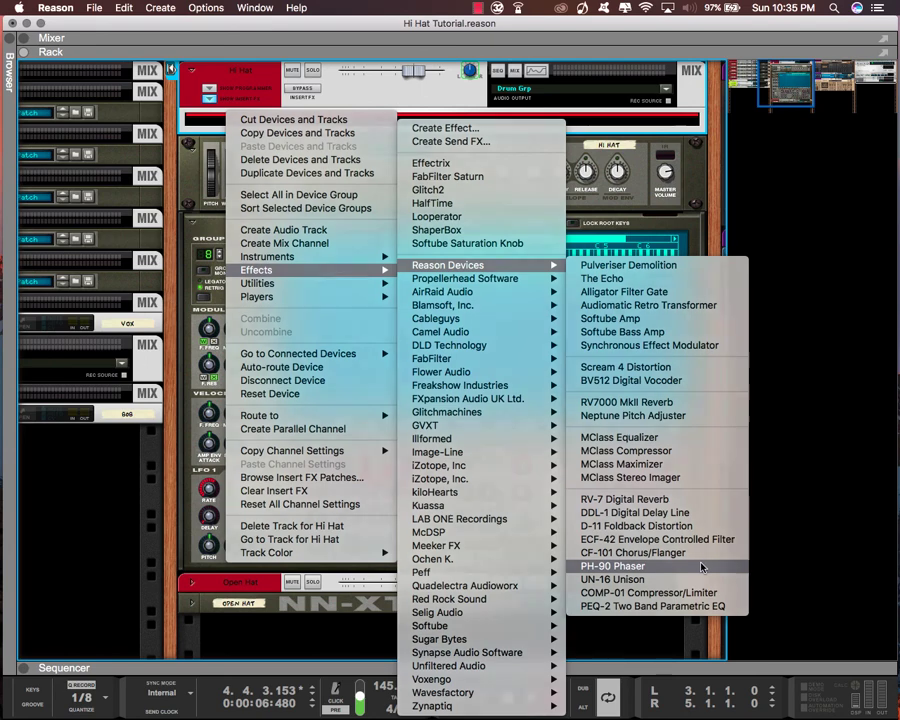
Insert a PH-90 Phaser on the Hi Hat, nudge its frequency, and set feedback to 100.
click(611, 566)
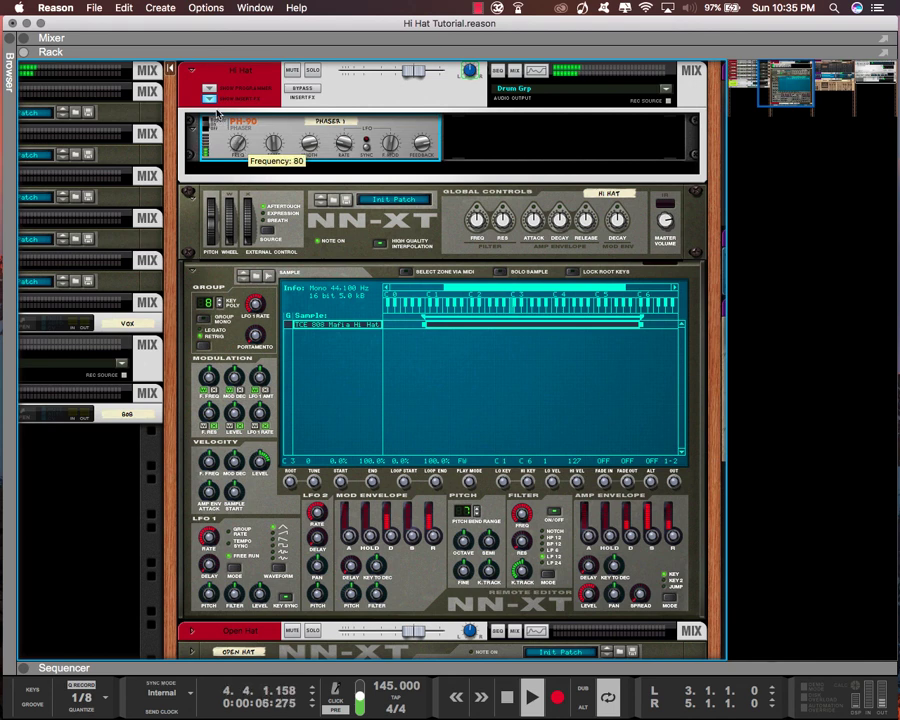
drag(237, 143, 237, 125)
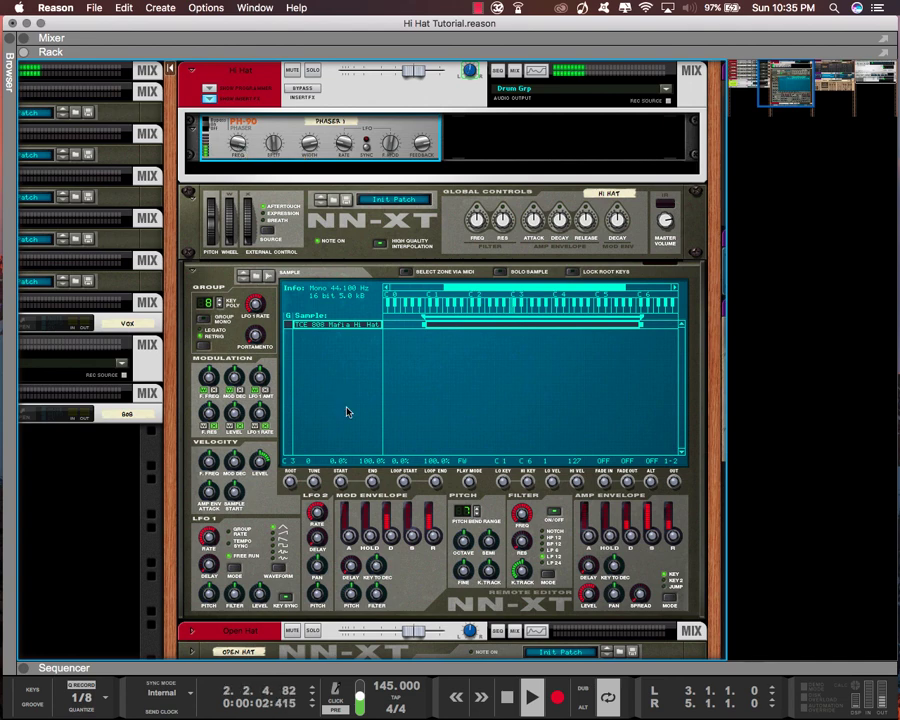
click(64, 66)
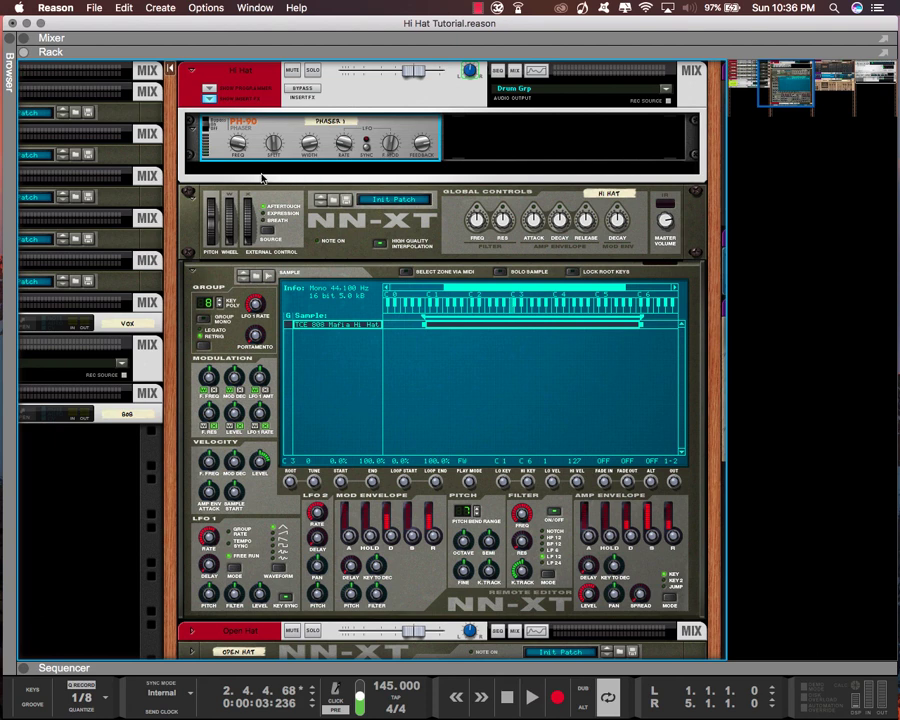
mouse_move(287, 183)
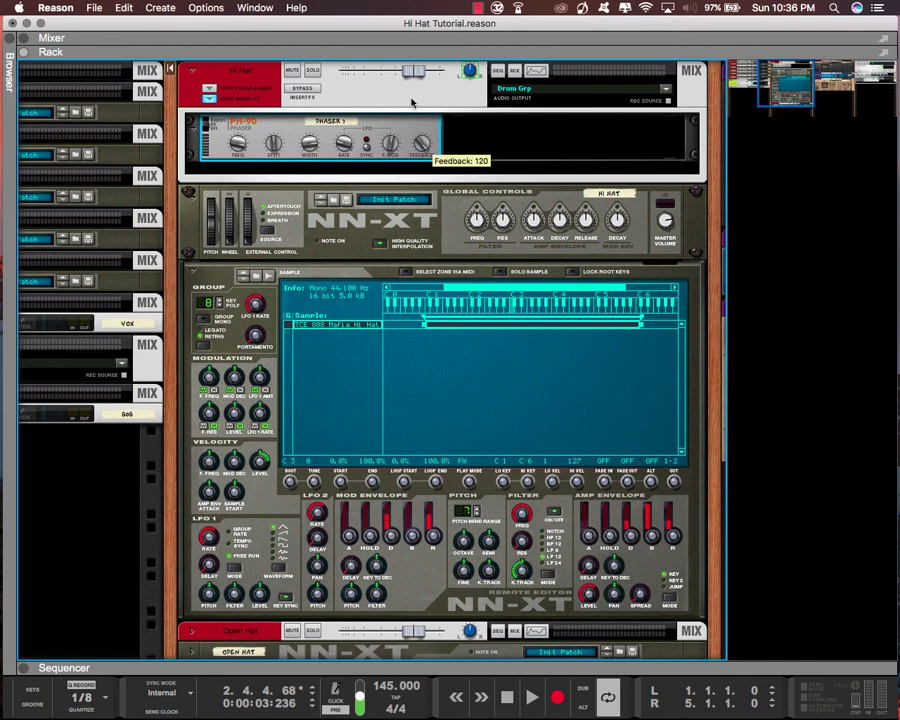
drag(421, 143, 421, 160)
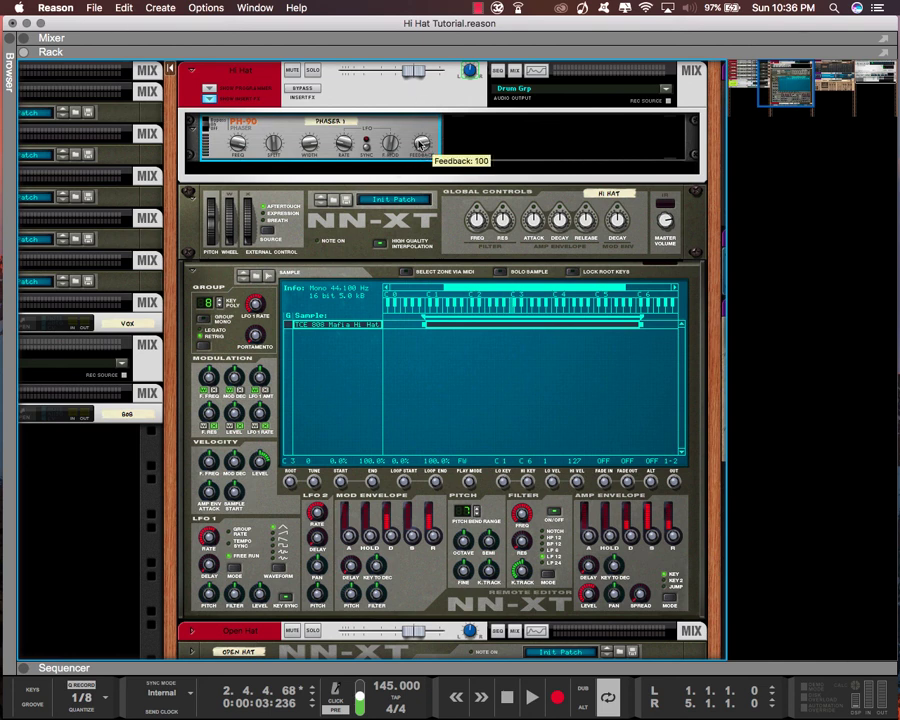
mouse_move(545, 550)
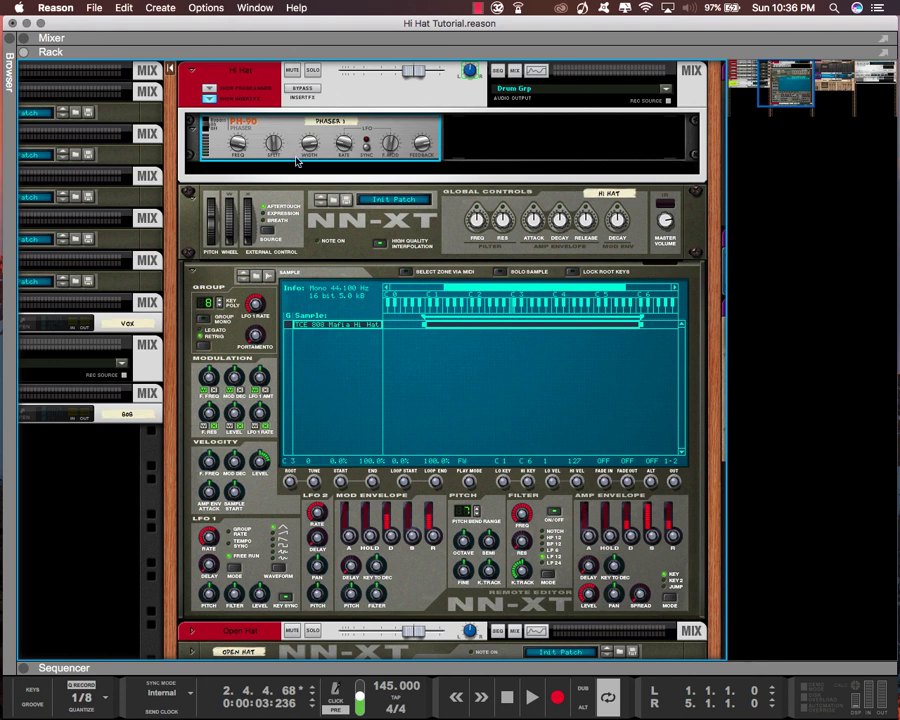
mouse_move(320, 151)
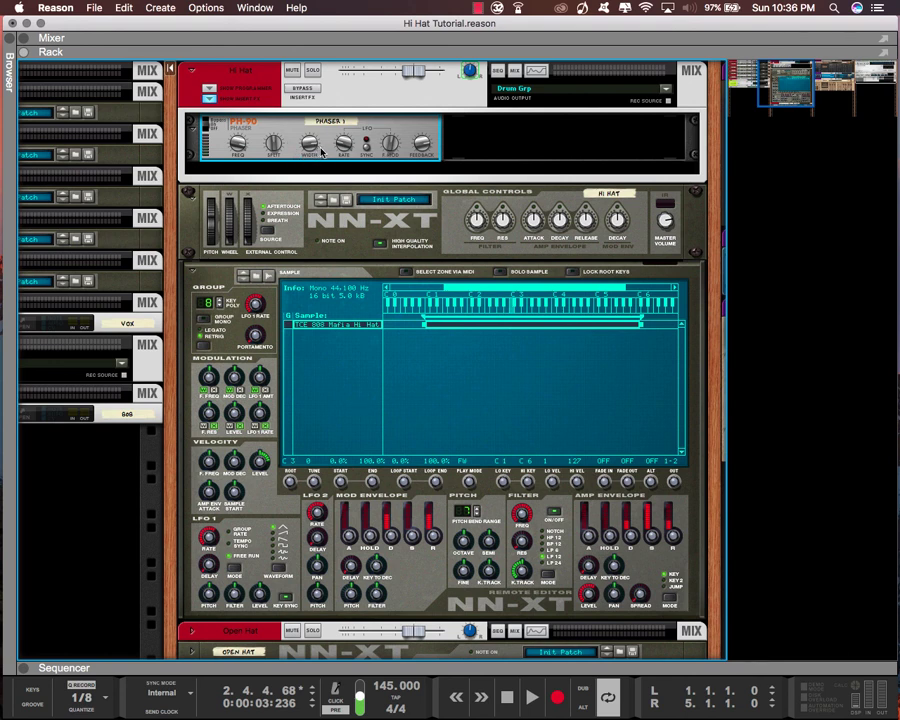
mouse_move(360, 220)
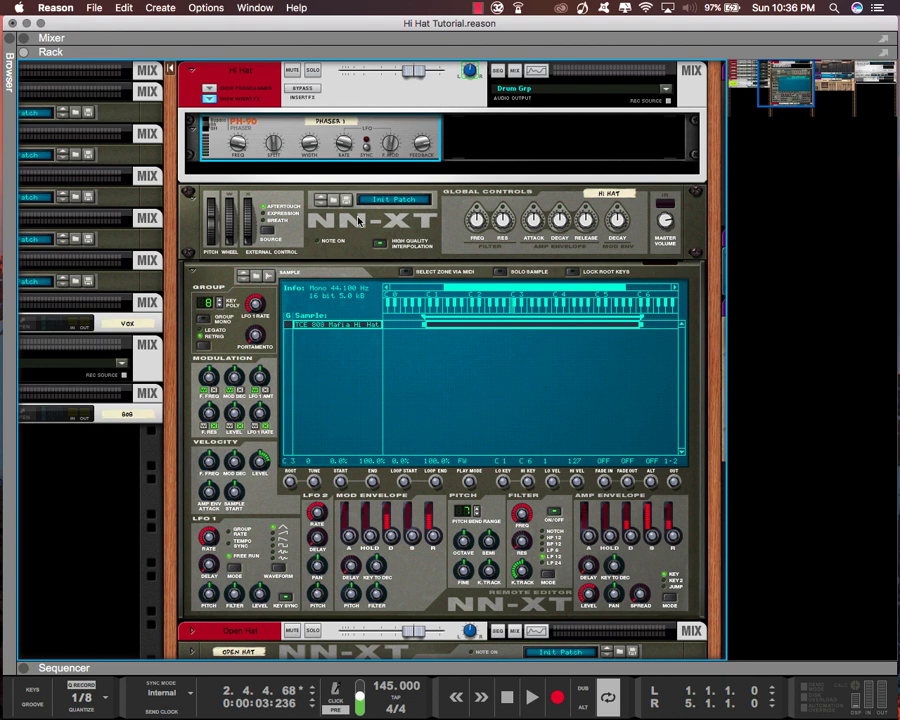
mouse_move(258, 131)
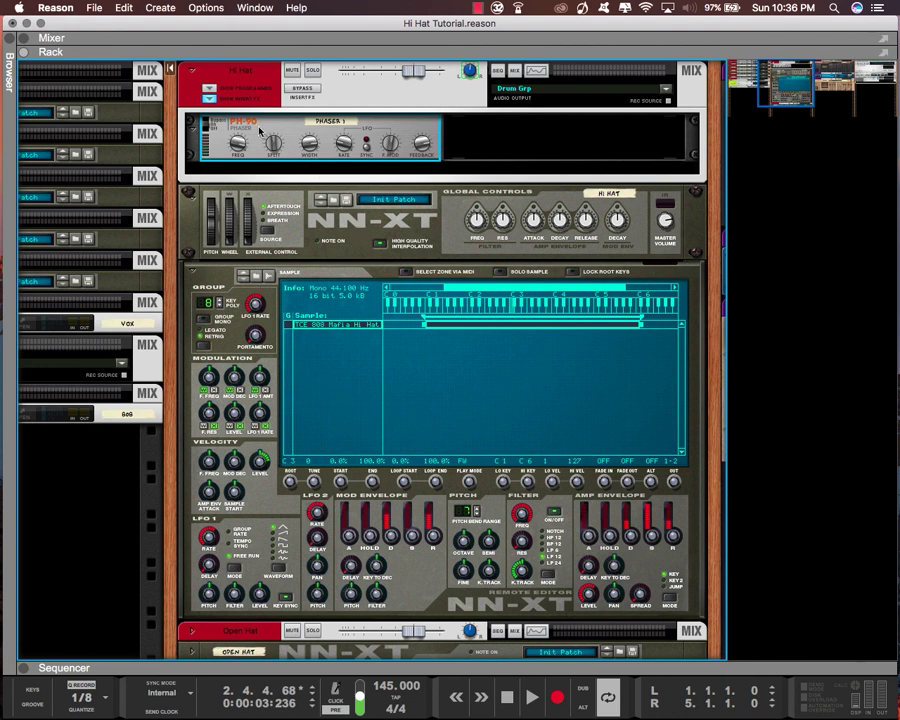
mouse_move(255, 150)
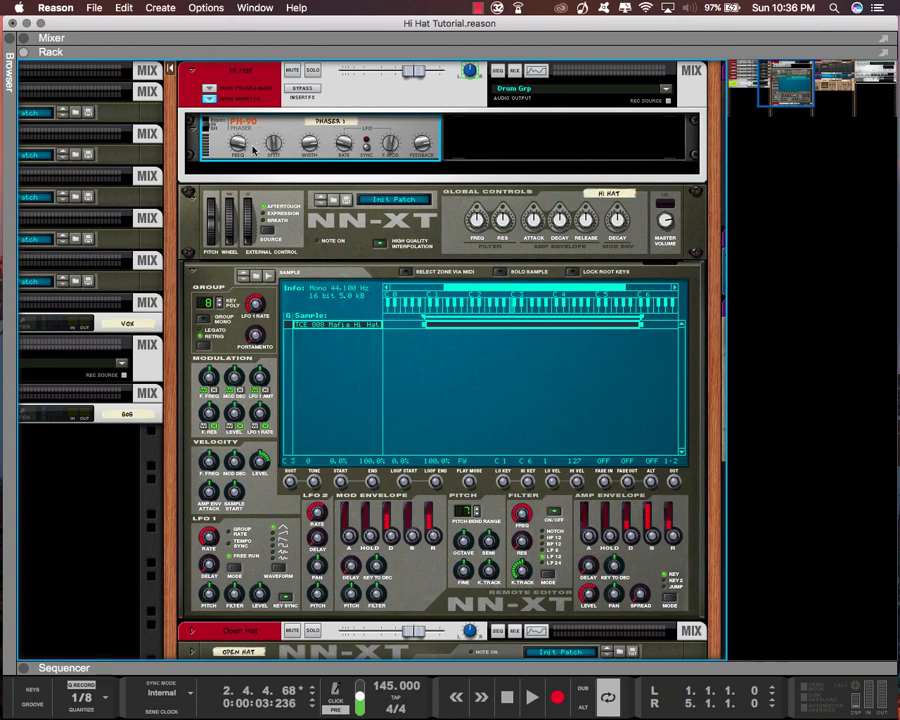
Browse the Hi Hat channel's device menu for the HalfTime effect.
right_click(255, 150)
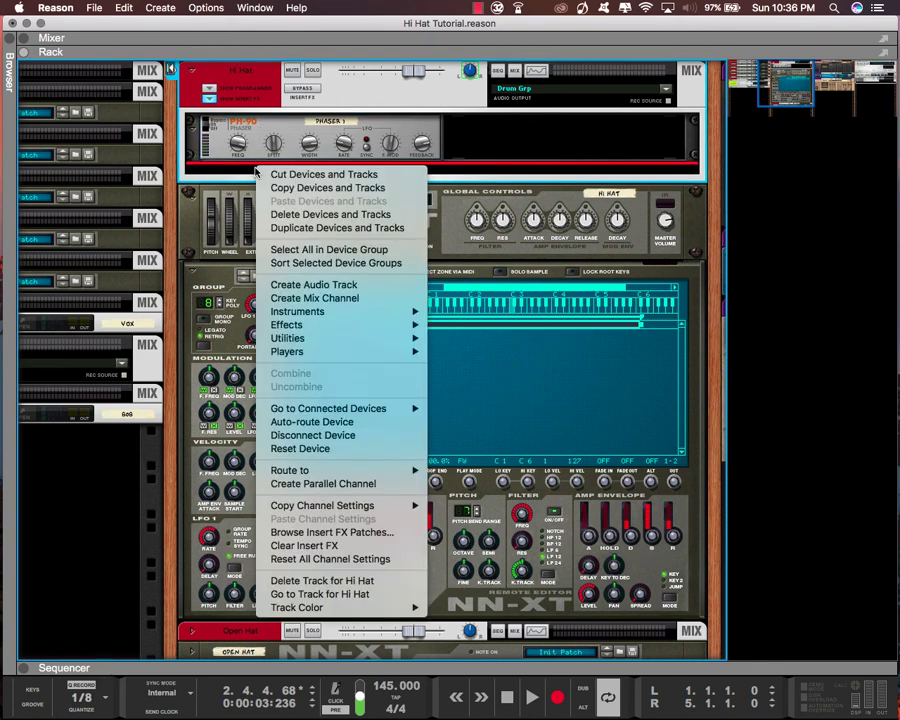
click(297, 311)
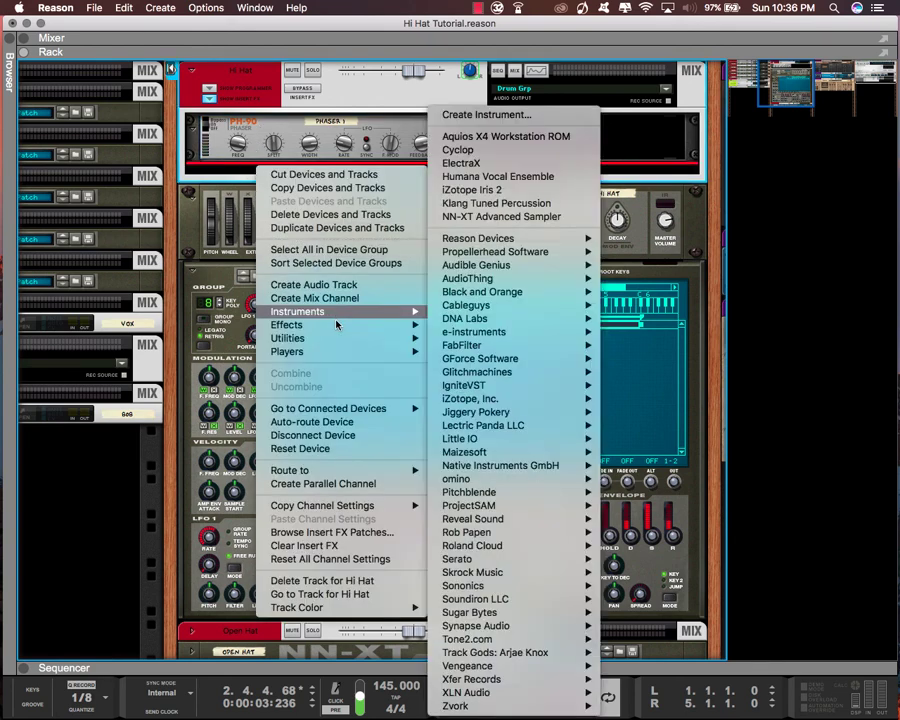
mouse_move(287, 324)
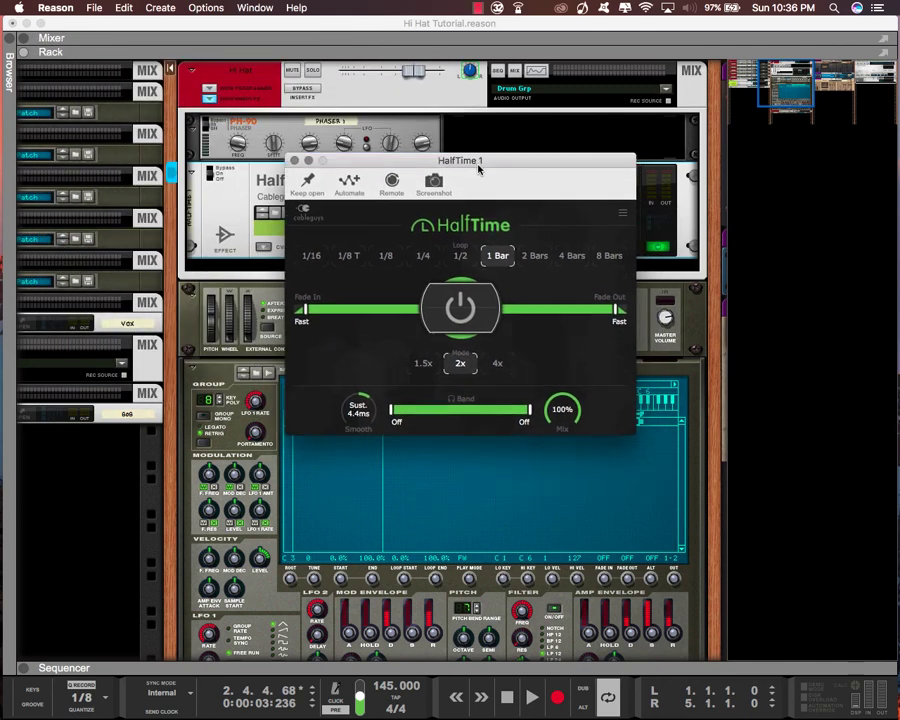
mouse_move(513, 463)
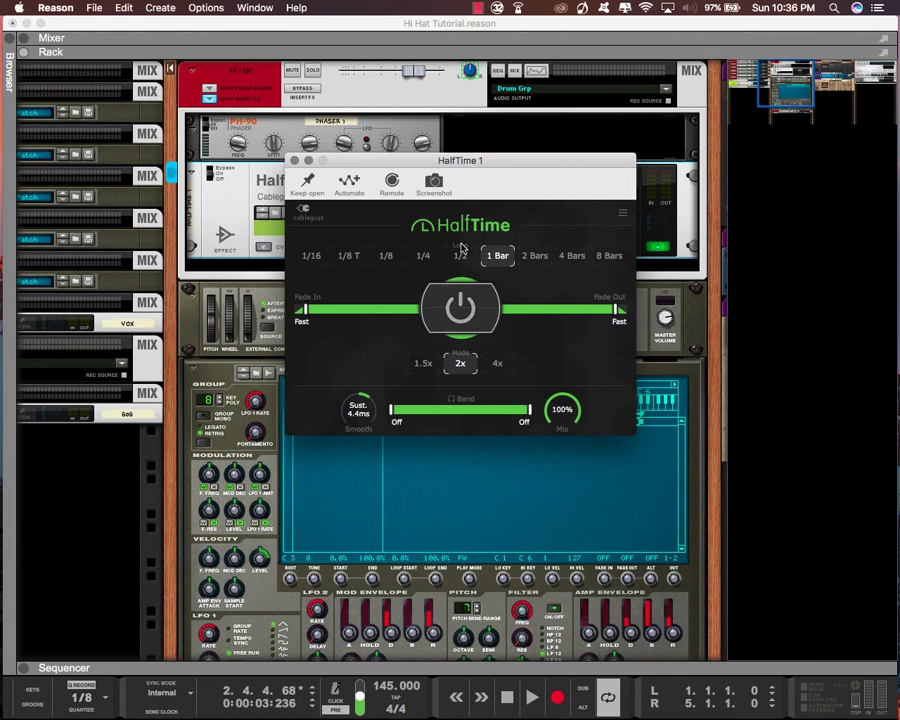
mouse_move(462, 363)
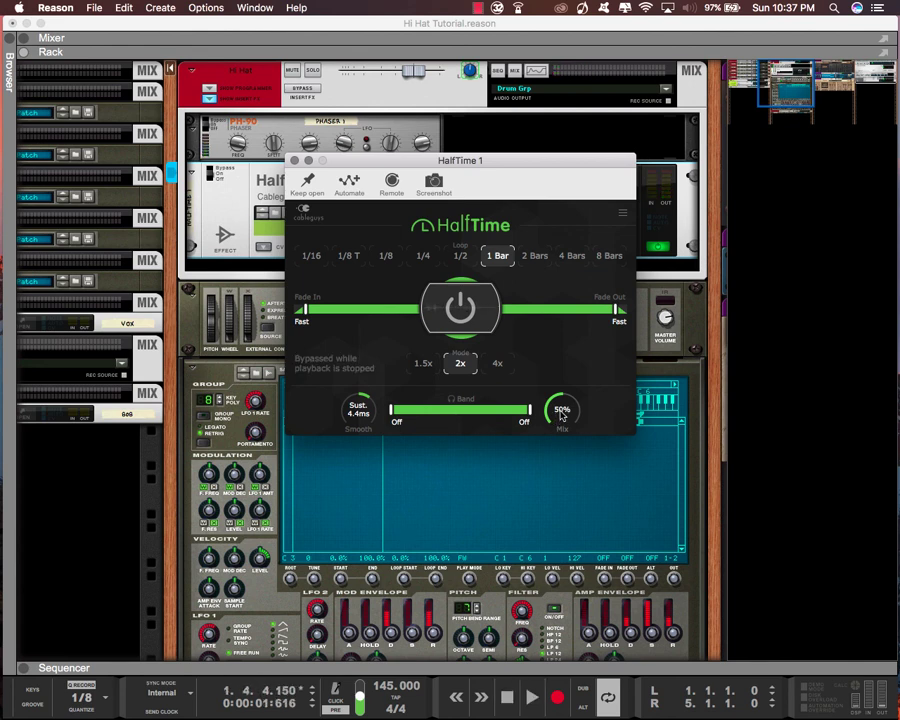
Play the pattern and set the HalfTime mix to about 51%.
click(531, 697)
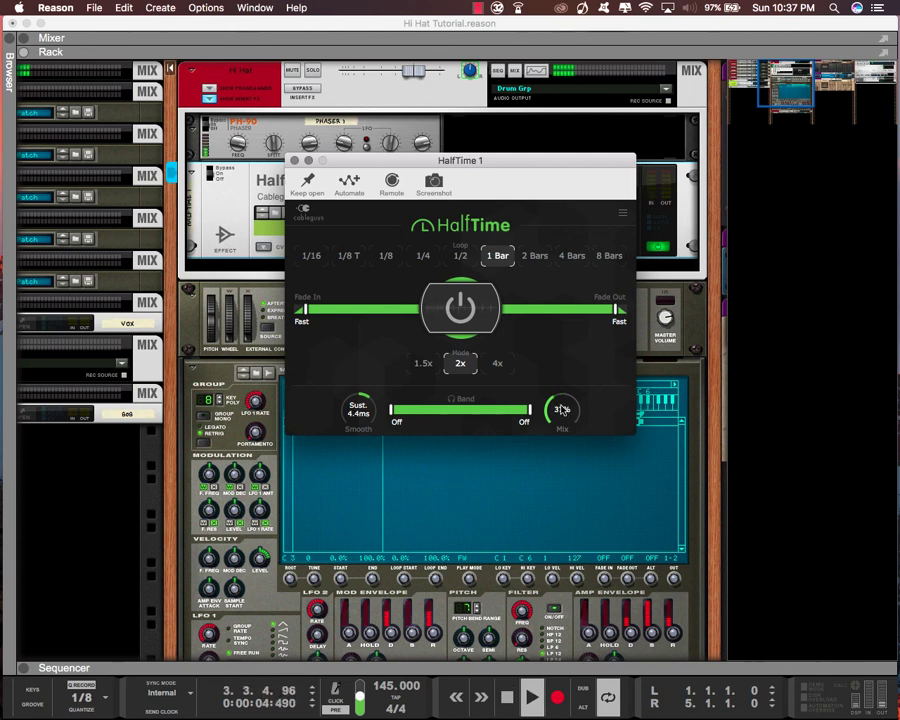
drag(562, 408, 562, 400)
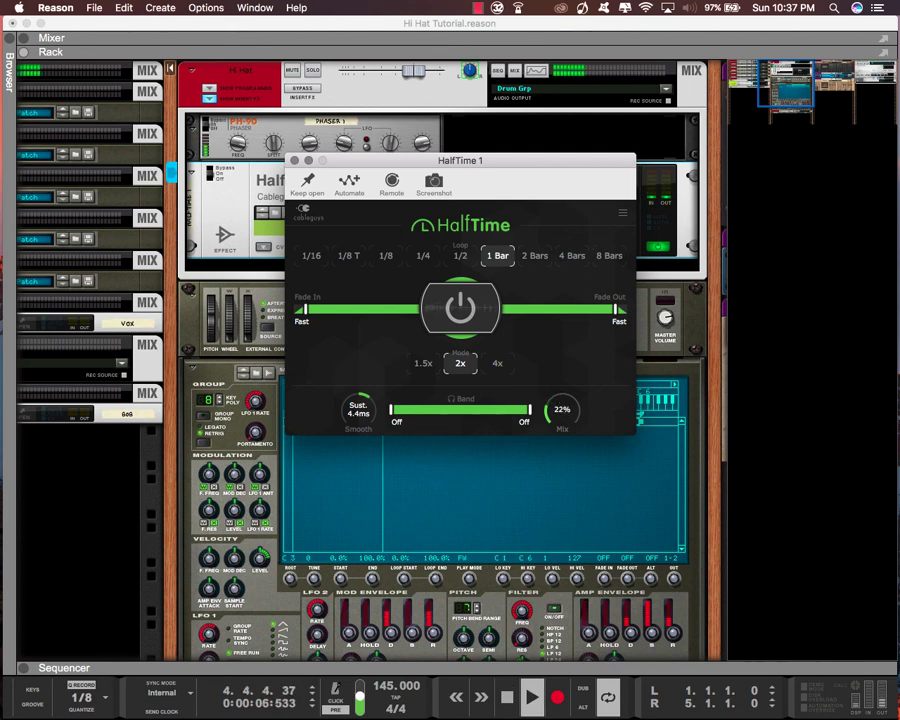
drag(562, 410, 562, 430)
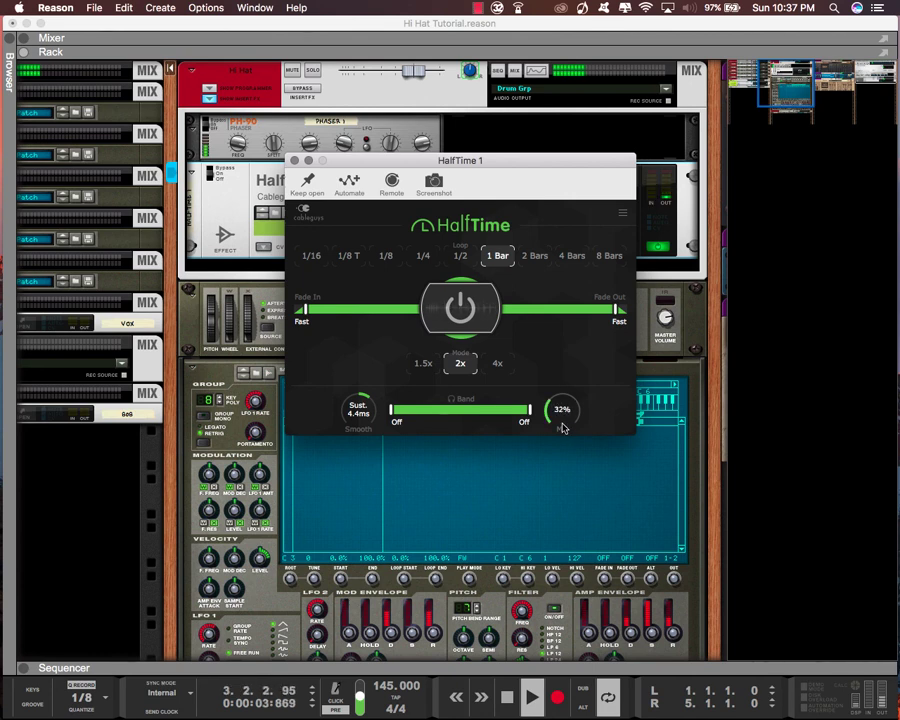
drag(561, 415, 561, 400)
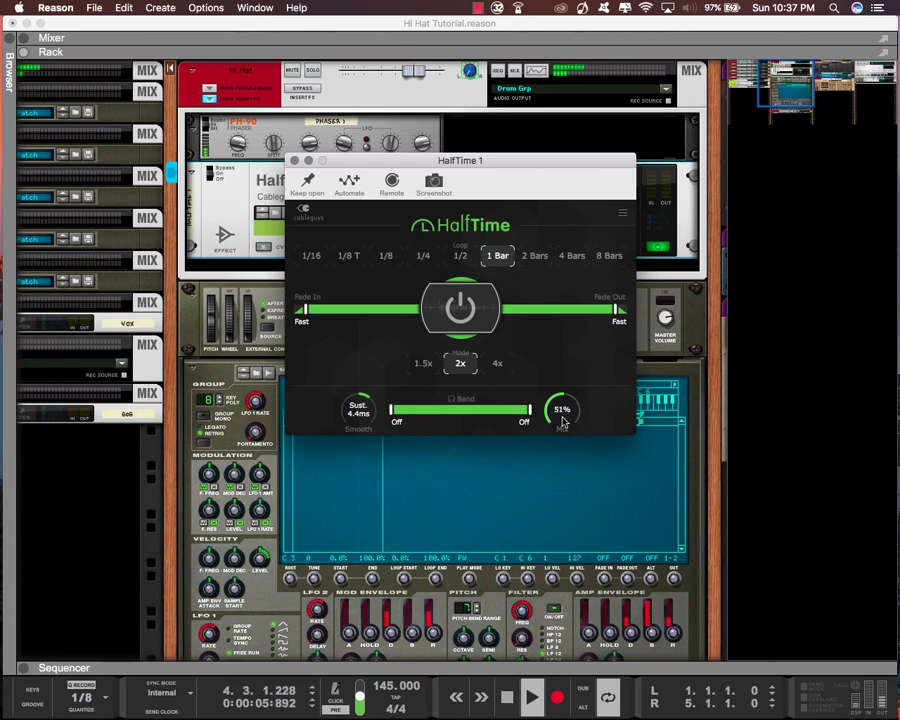
drag(562, 410, 562, 420)
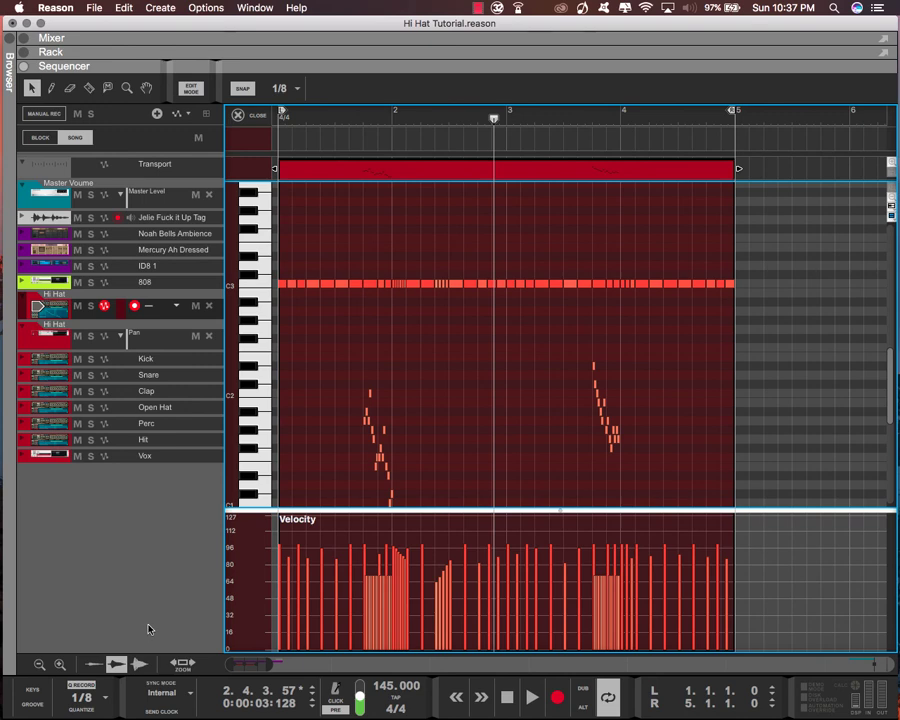
mouse_move(406, 389)
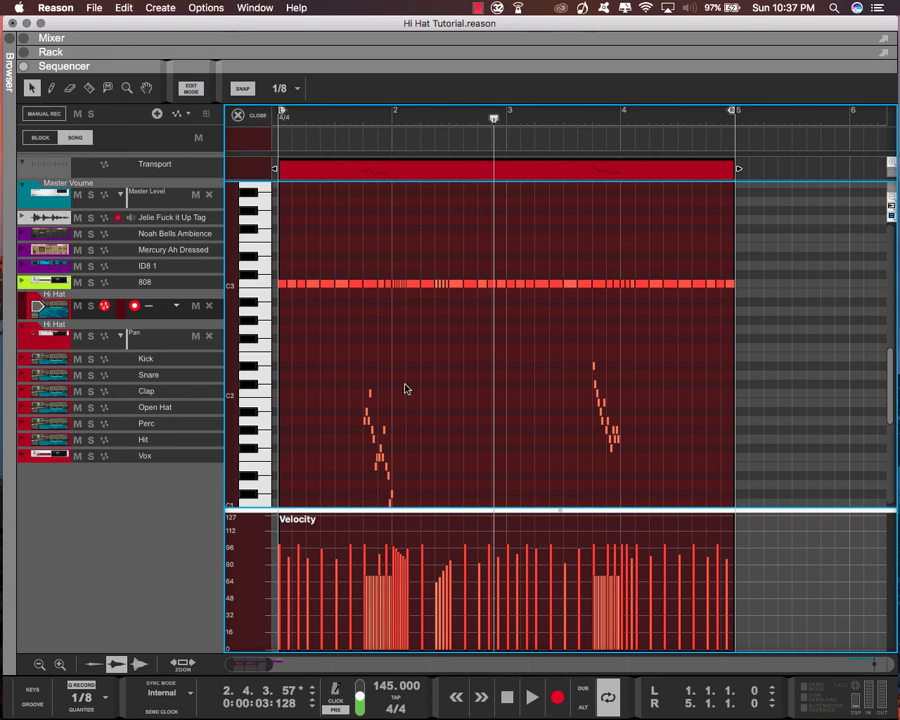
mouse_move(288, 275)
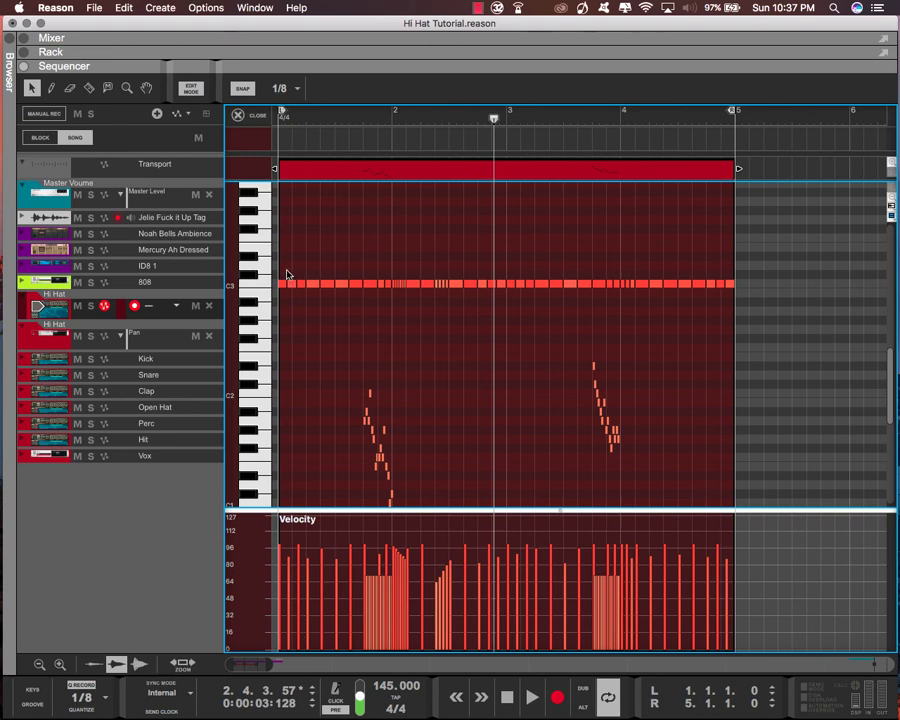
mouse_move(291, 270)
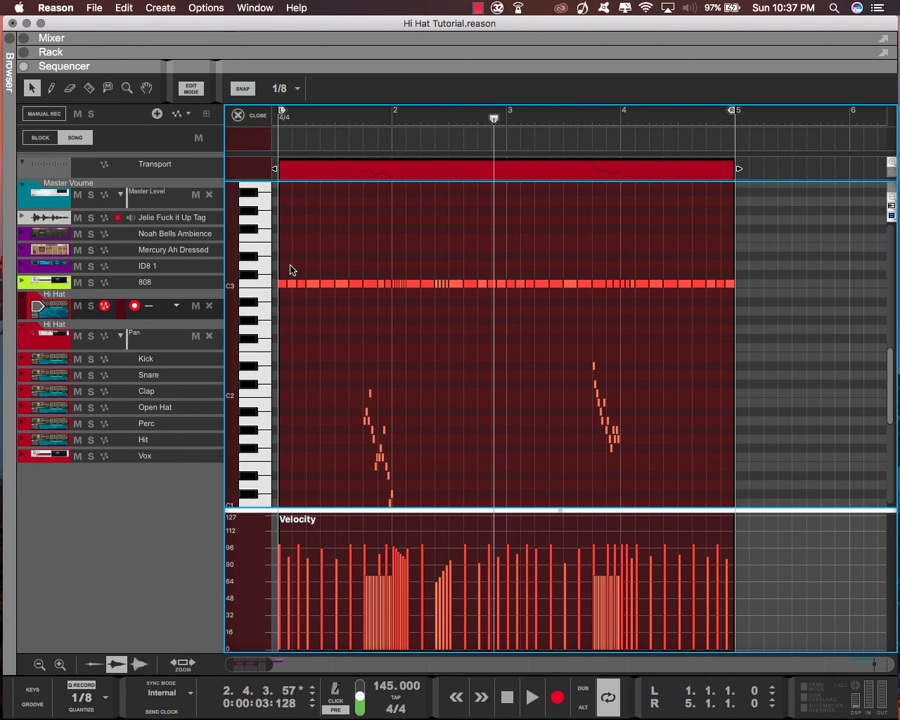
Select the Hi Hat notes along C3 in the sequencer.
click(357, 284)
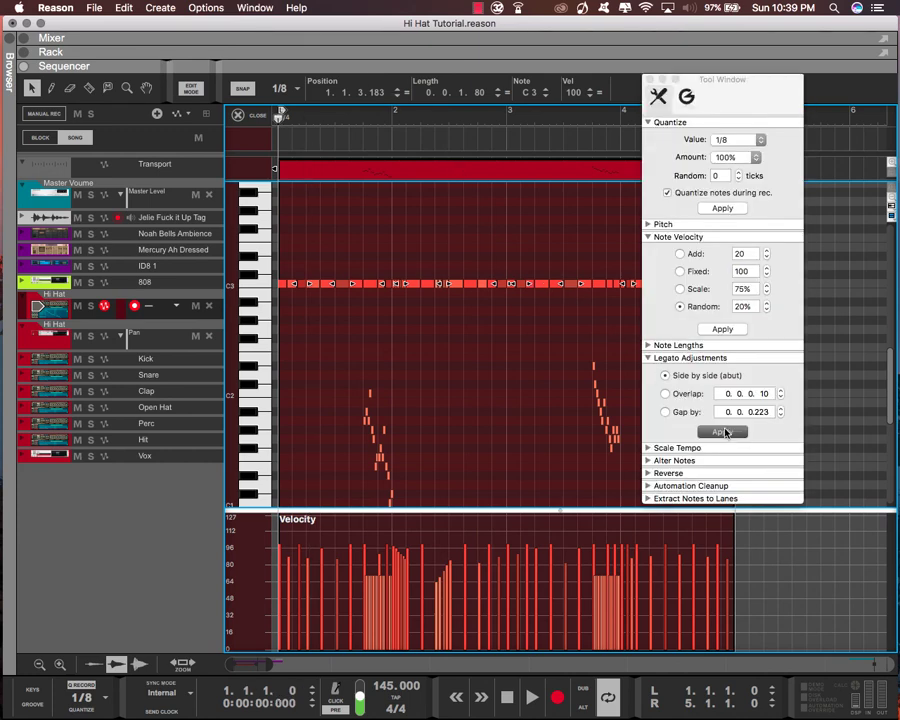
Apply side-by-side legato to the C3 notes, then play and stop to hear them.
click(721, 431)
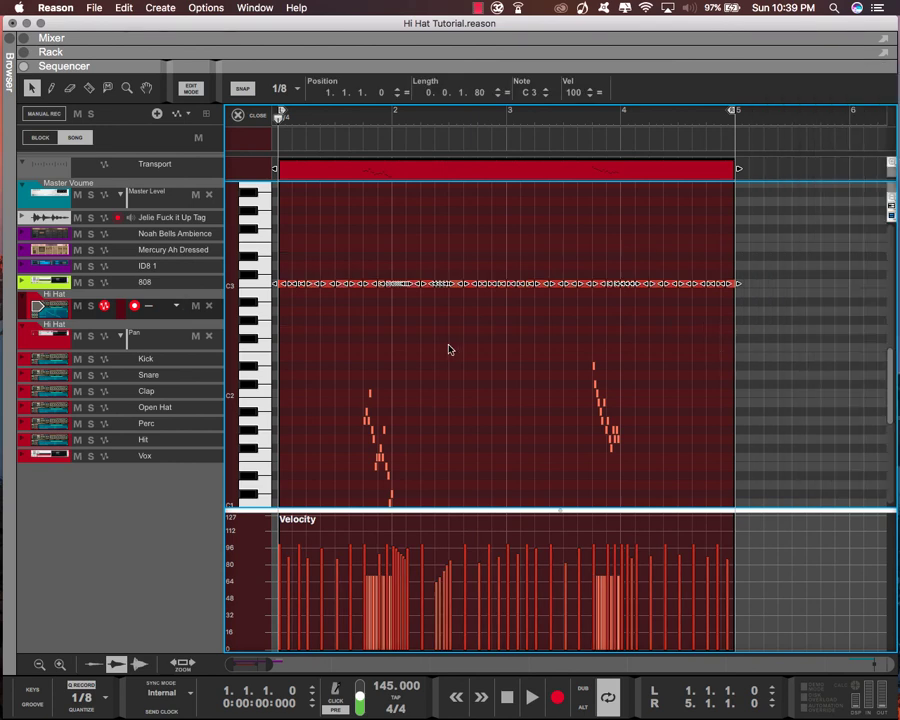
click(531, 697)
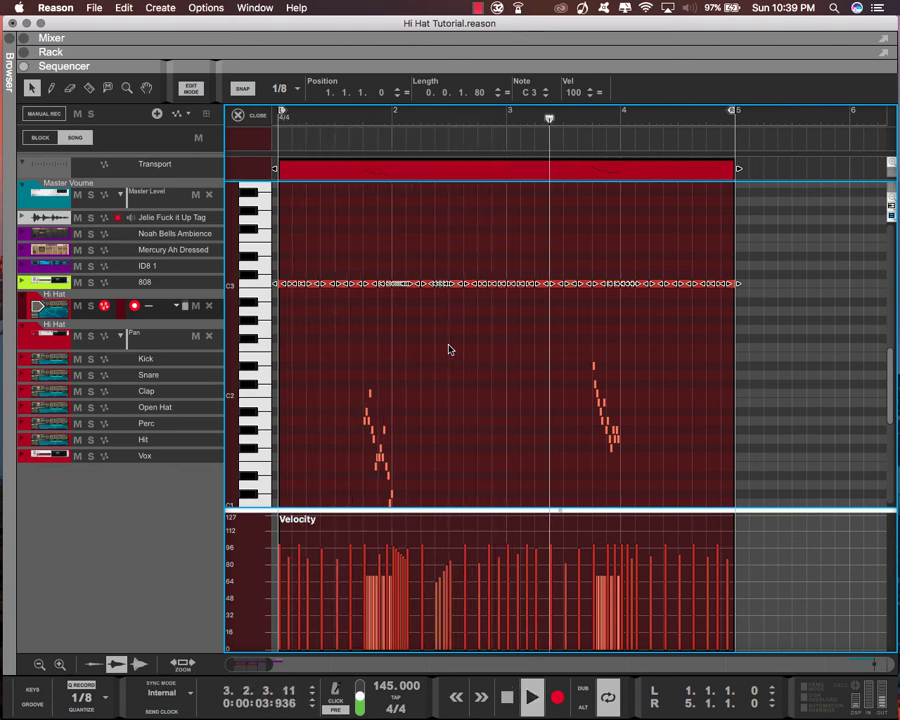
click(532, 697)
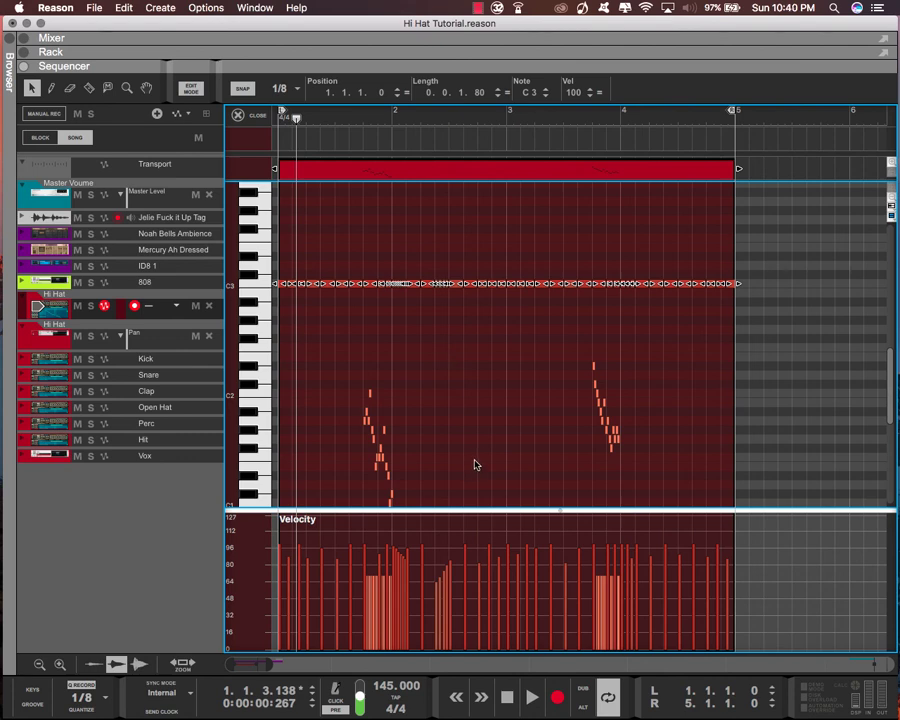
click(506, 697)
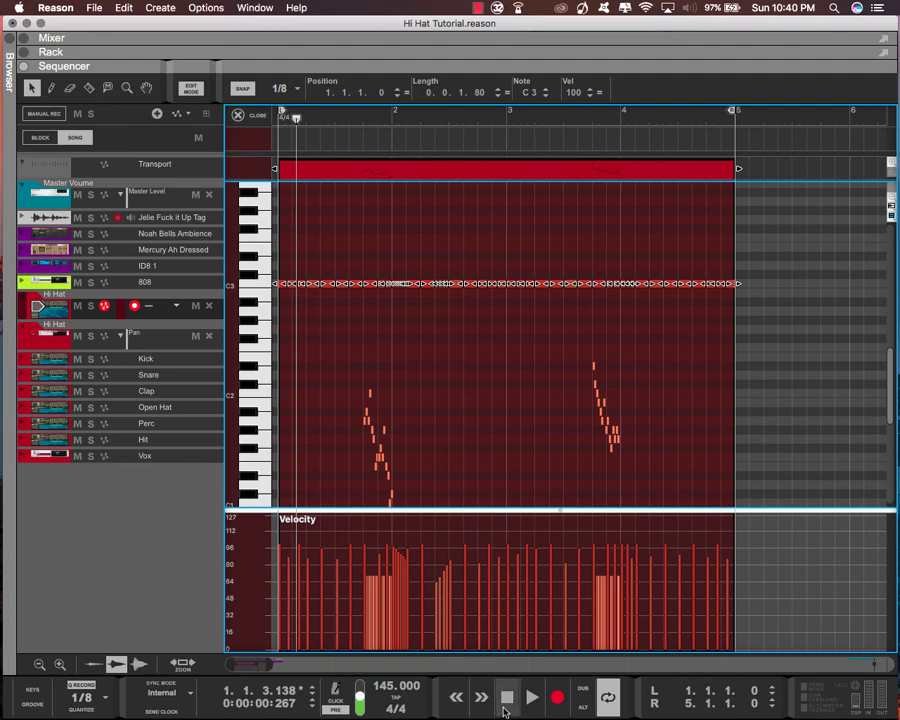